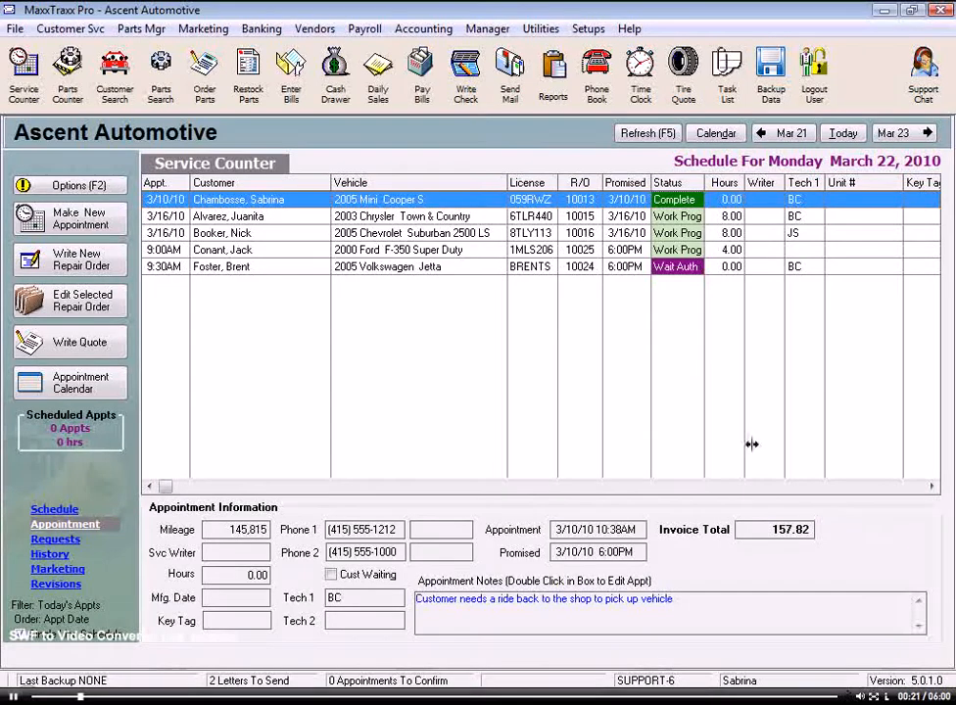
# Step: Open Kit Manager from the Manager menu to list the existing service kits
pyautogui.click(486, 29)
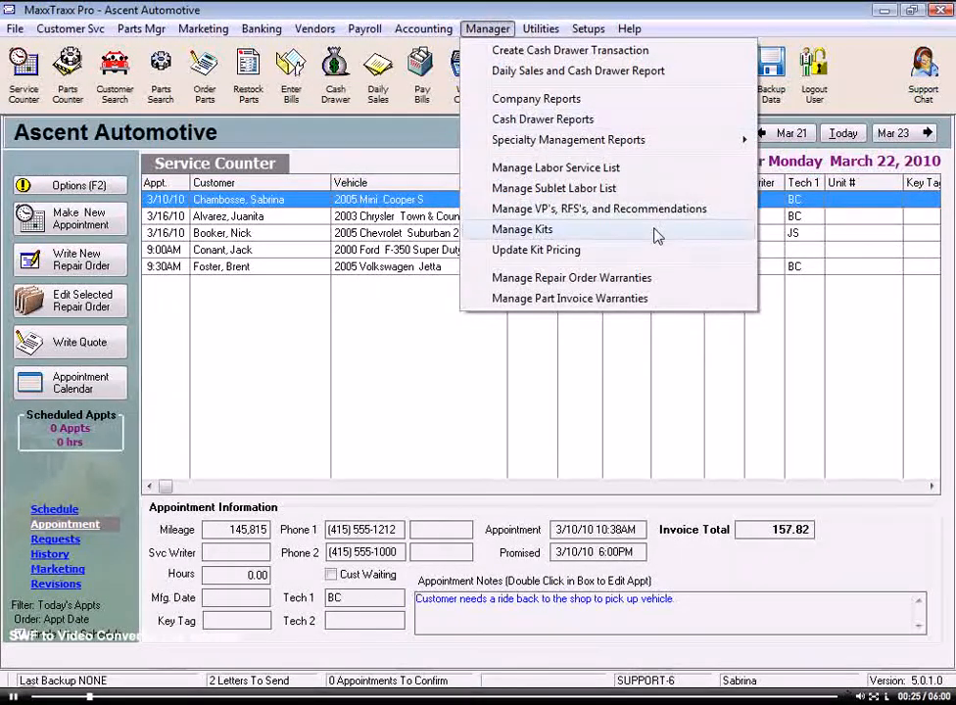
pyautogui.click(521, 230)
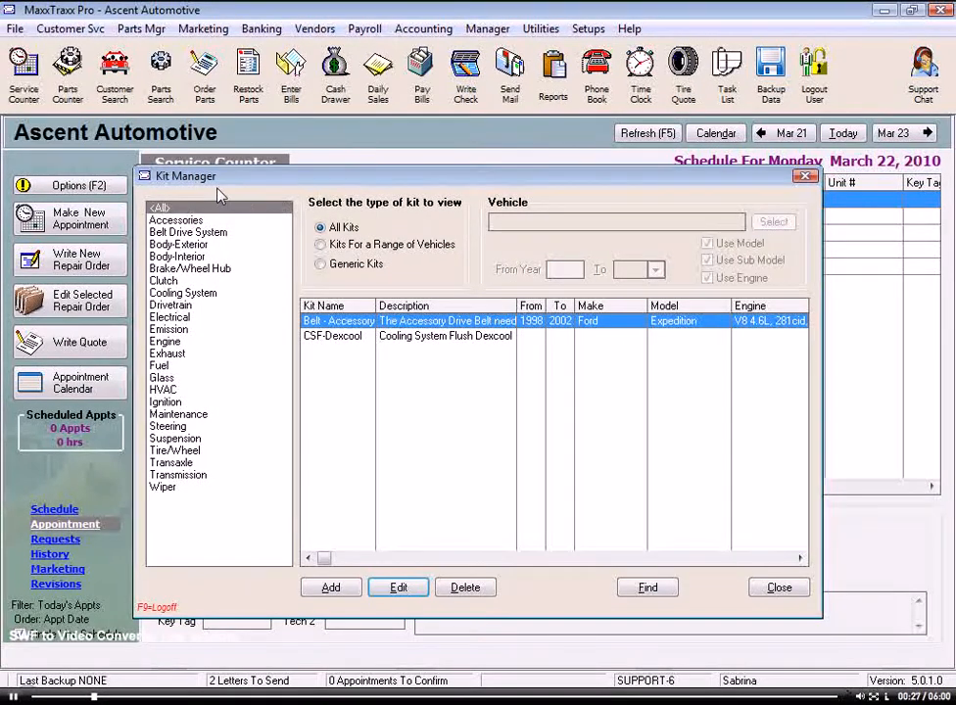
pyautogui.moveTo(384, 470)
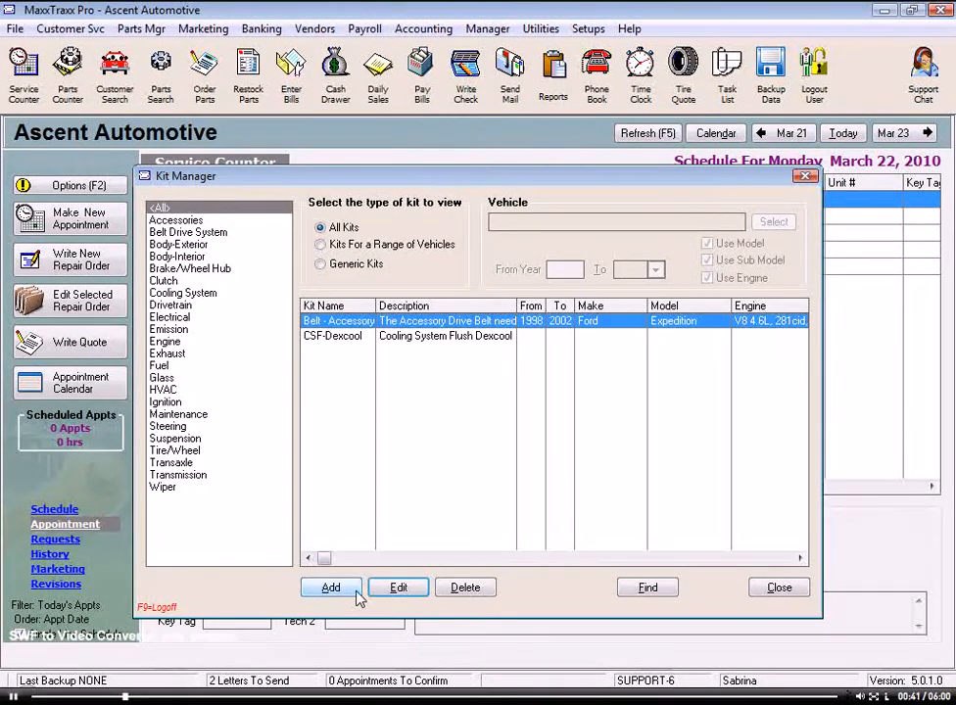
# Step: Add a new kit named TRF with the description Transmission Flush
pyautogui.click(329, 588)
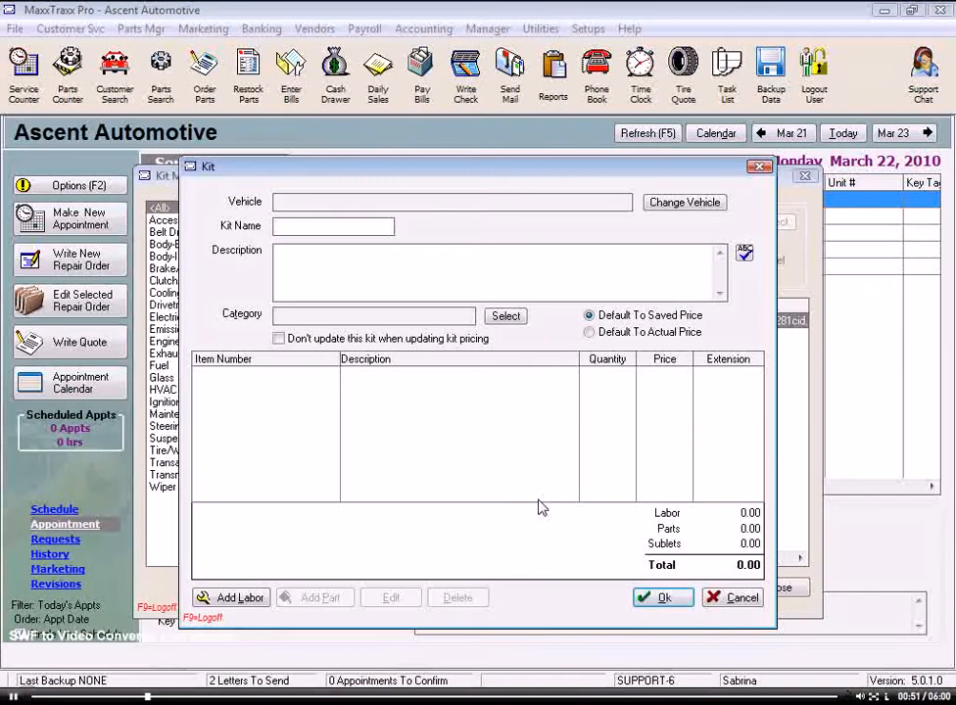
pyautogui.click(333, 227)
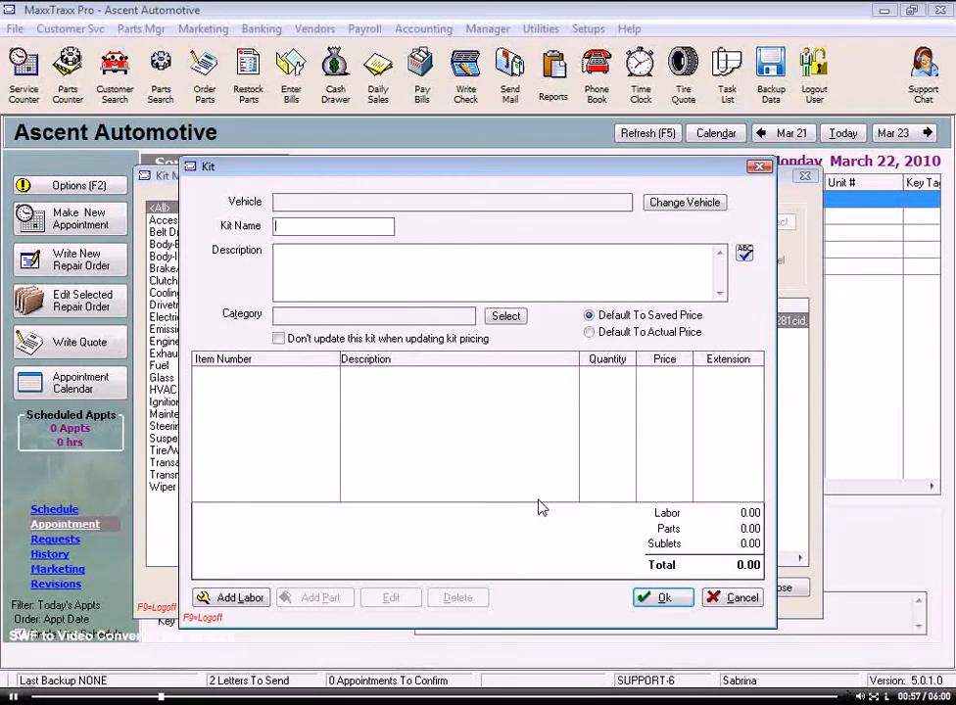
pyautogui.write('T')
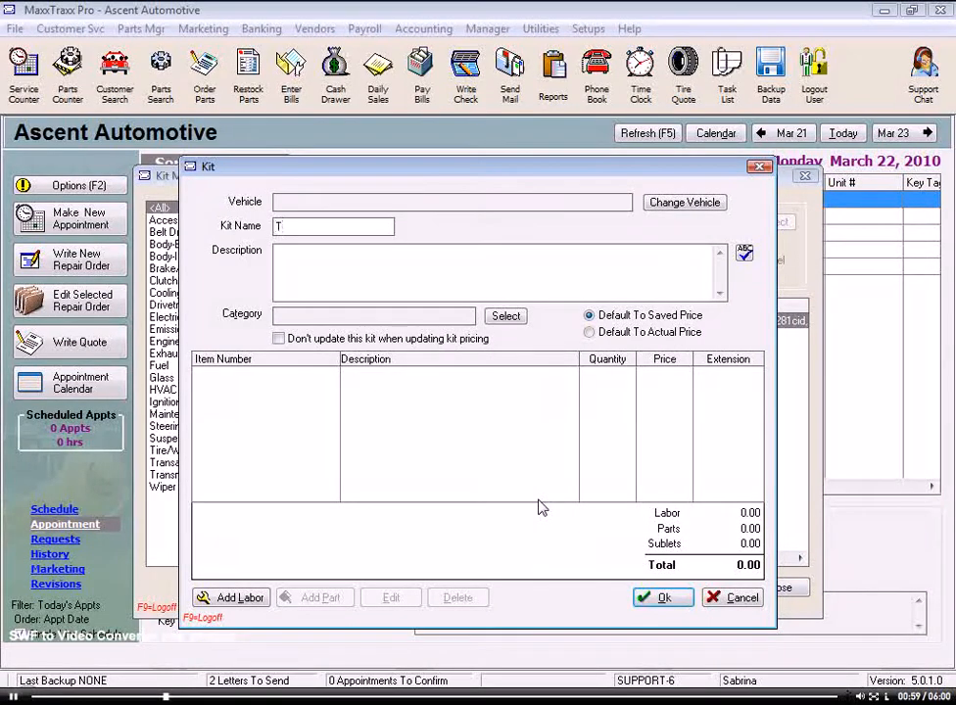
pyautogui.write('RF')
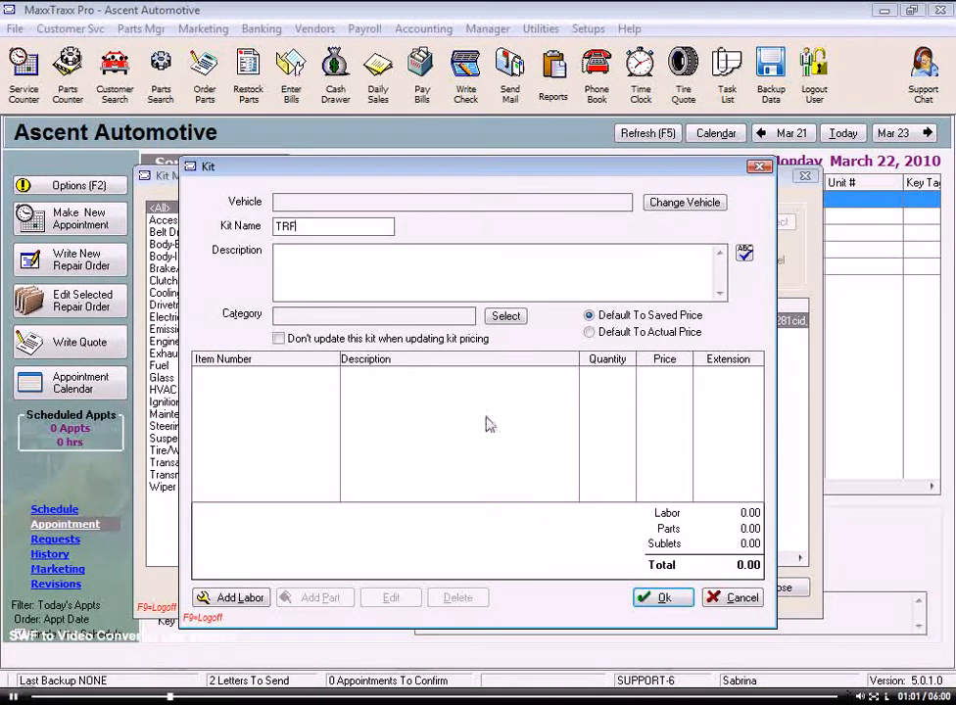
pyautogui.write('Transmission Flush')
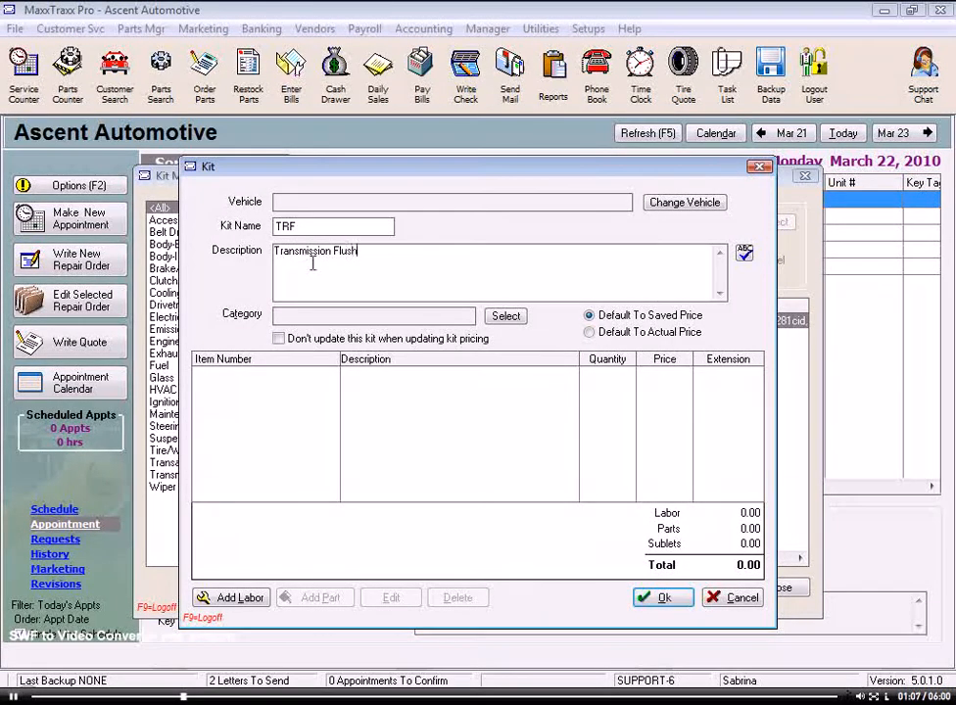
pyautogui.moveTo(772, 278)
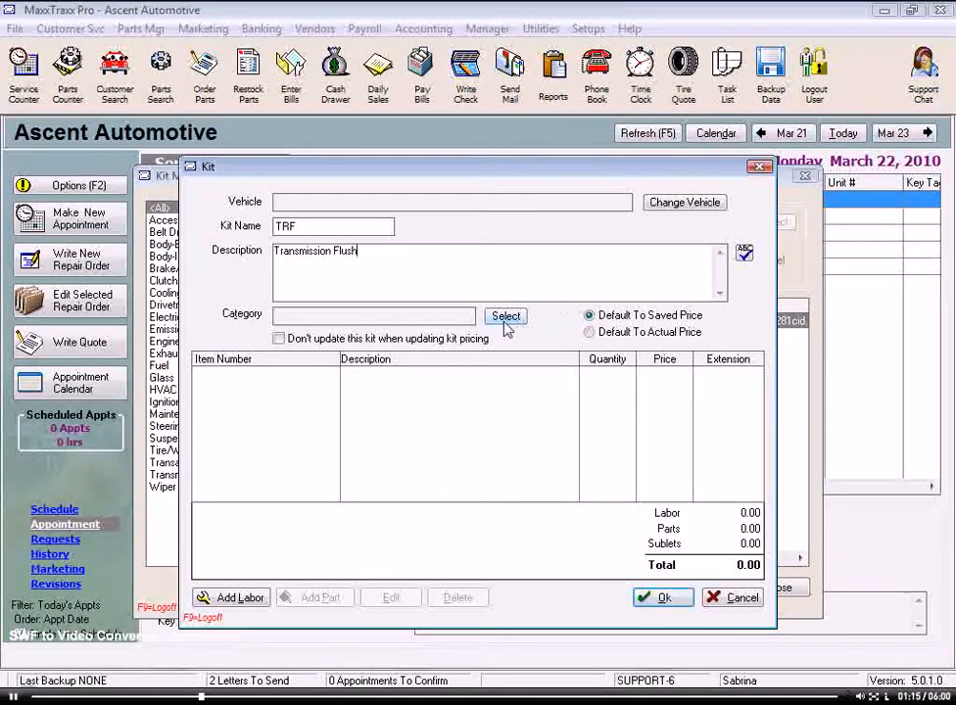
# Step: Set the TRF kit's category to Maintenance and leave pricing on saved price
pyautogui.click(505, 316)
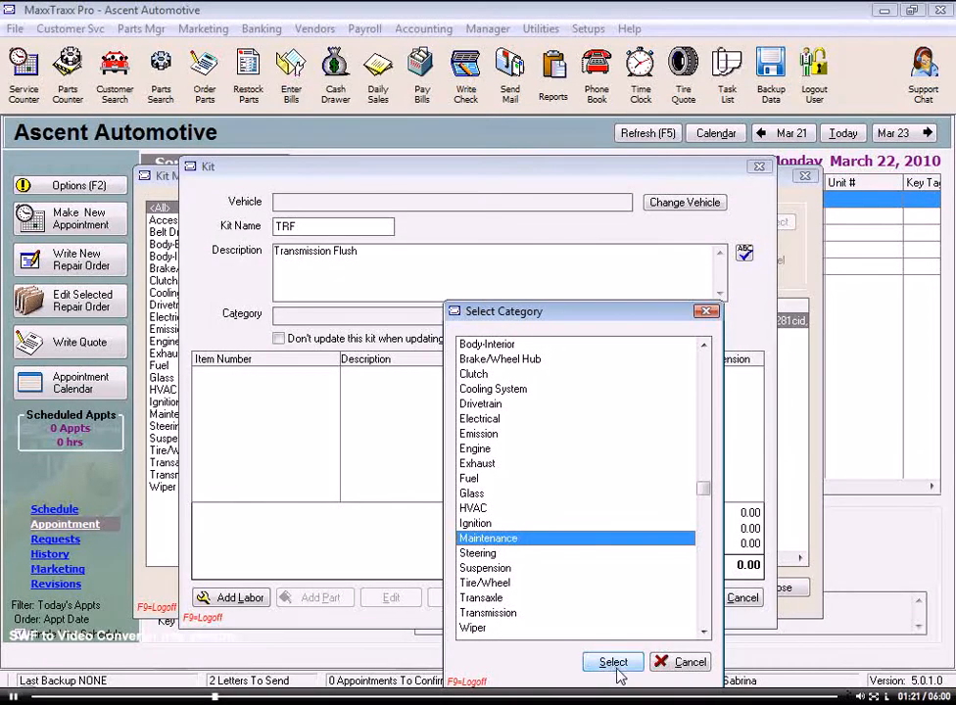
pyautogui.click(613, 662)
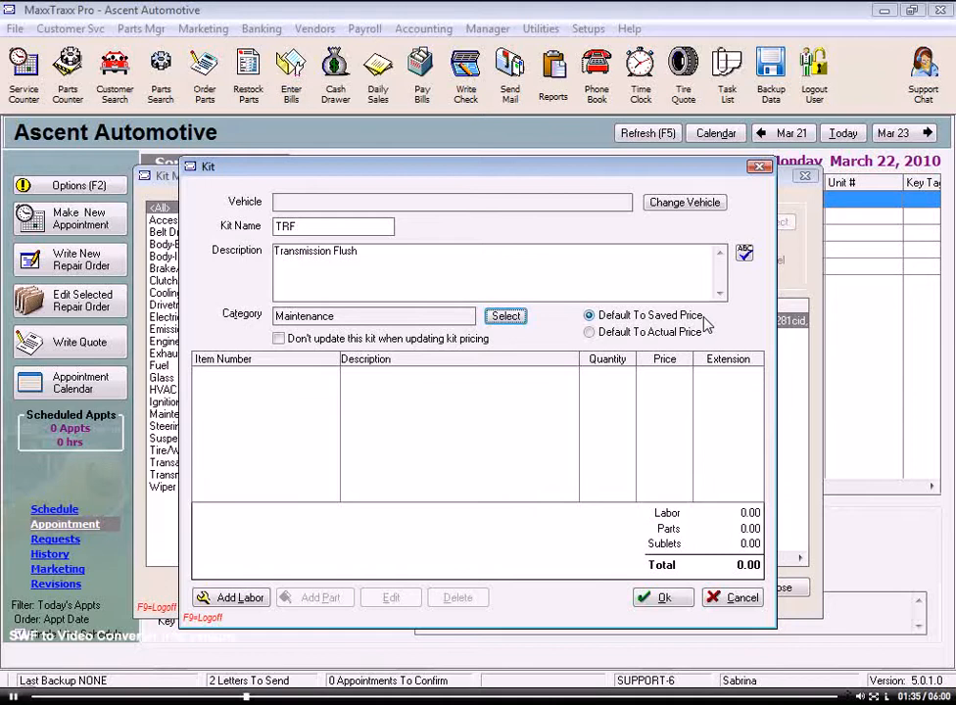
pyautogui.click(590, 333)
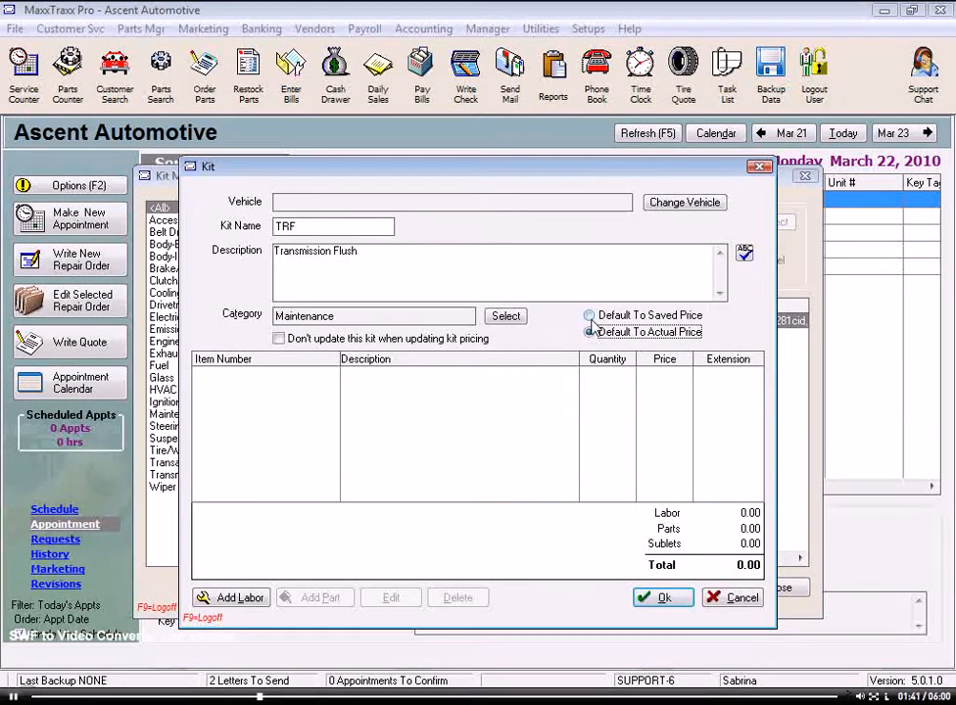
pyautogui.click(588, 313)
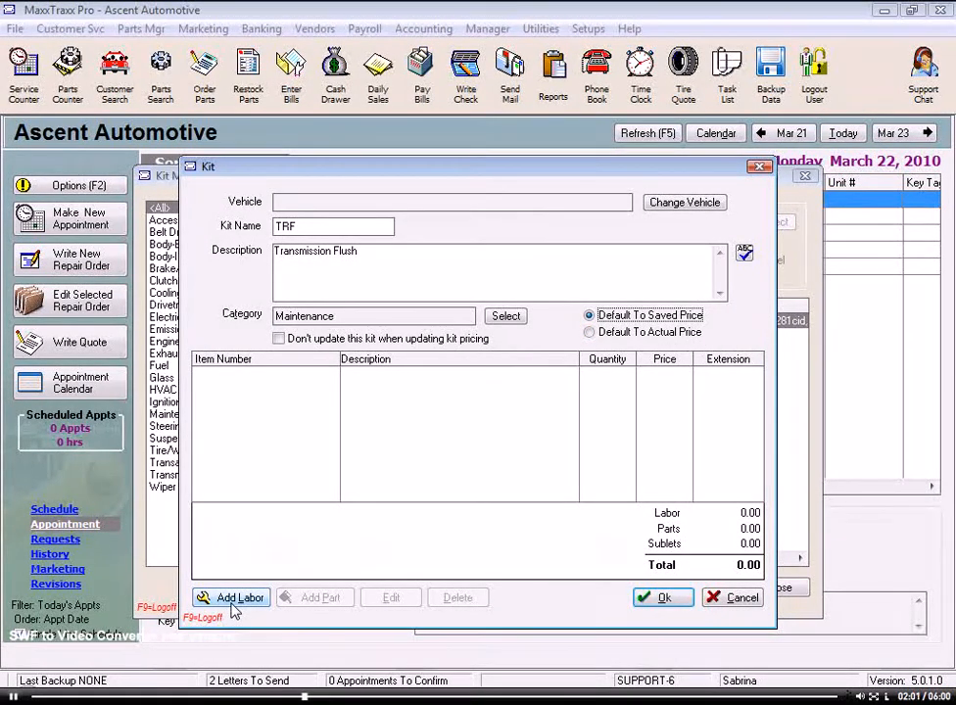
# Step: Add the TRF labor service from the list (1.20 hours at 95.00, total 114.00) and select it
pyautogui.click(232, 597)
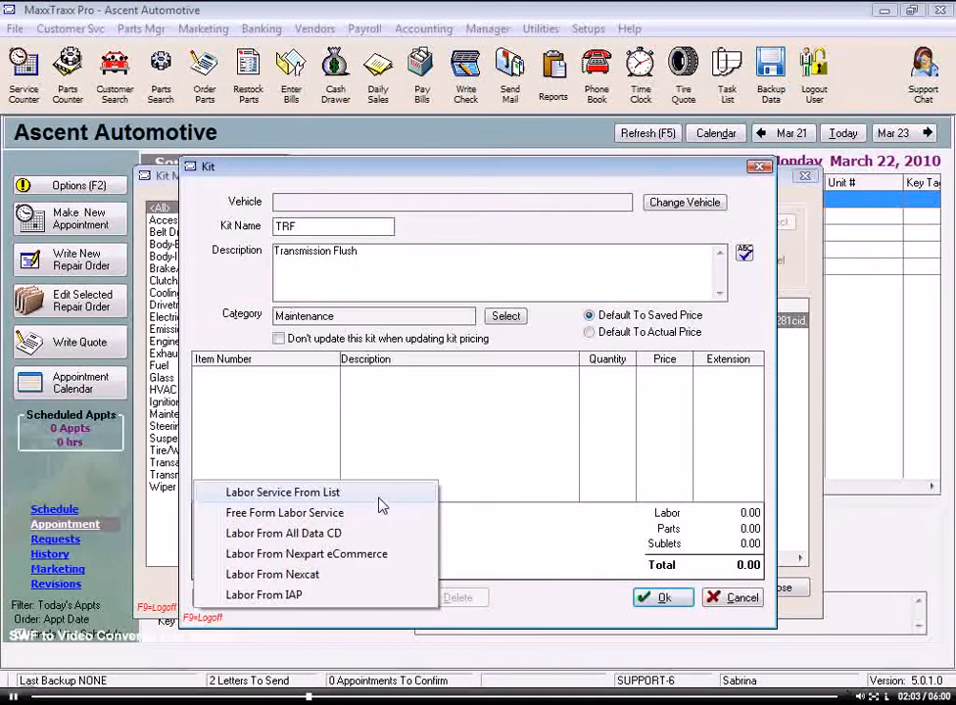
pyautogui.click(282, 492)
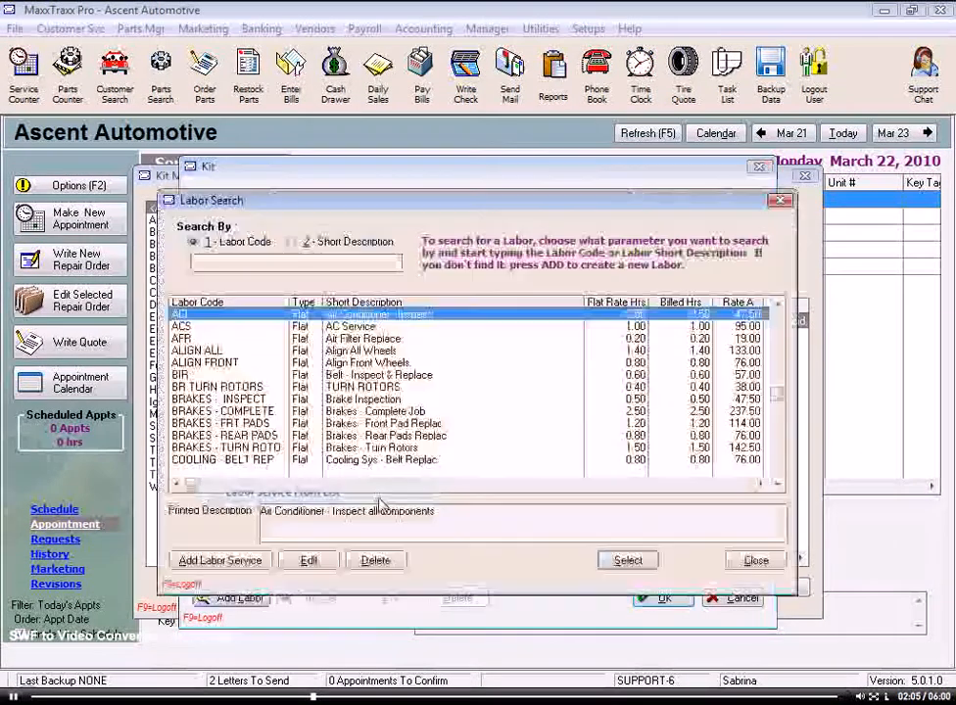
pyautogui.write('t')
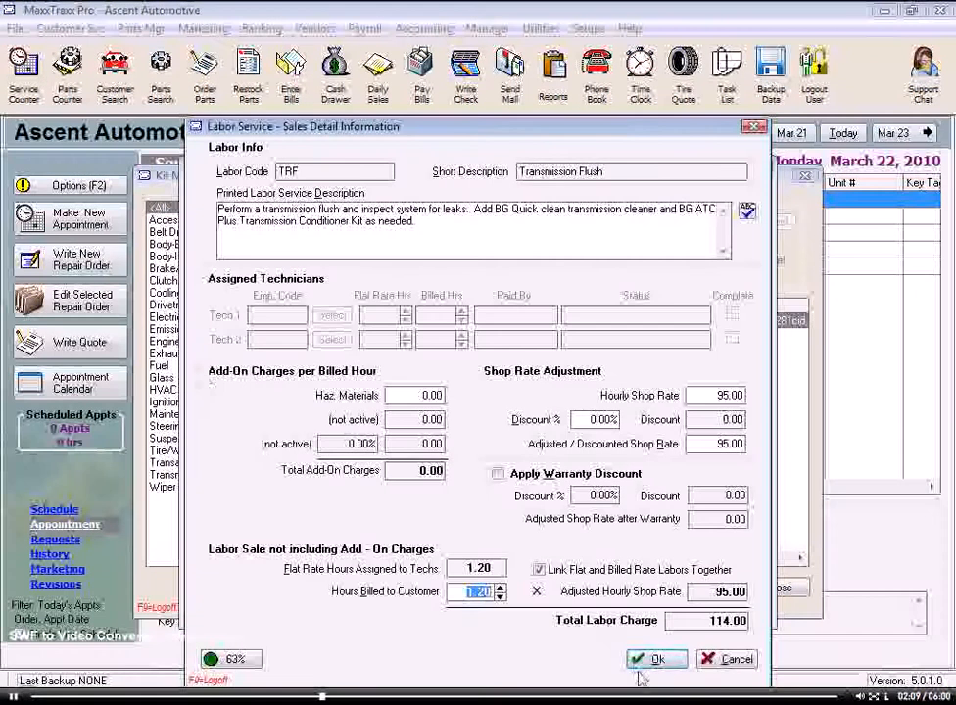
pyautogui.click(658, 659)
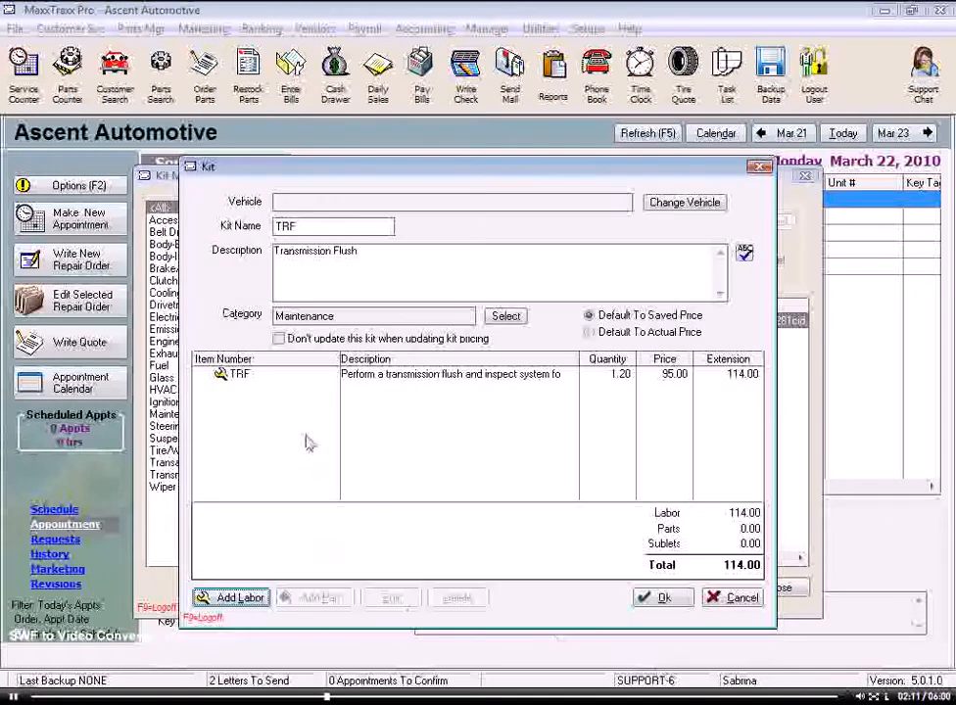
pyautogui.click(239, 374)
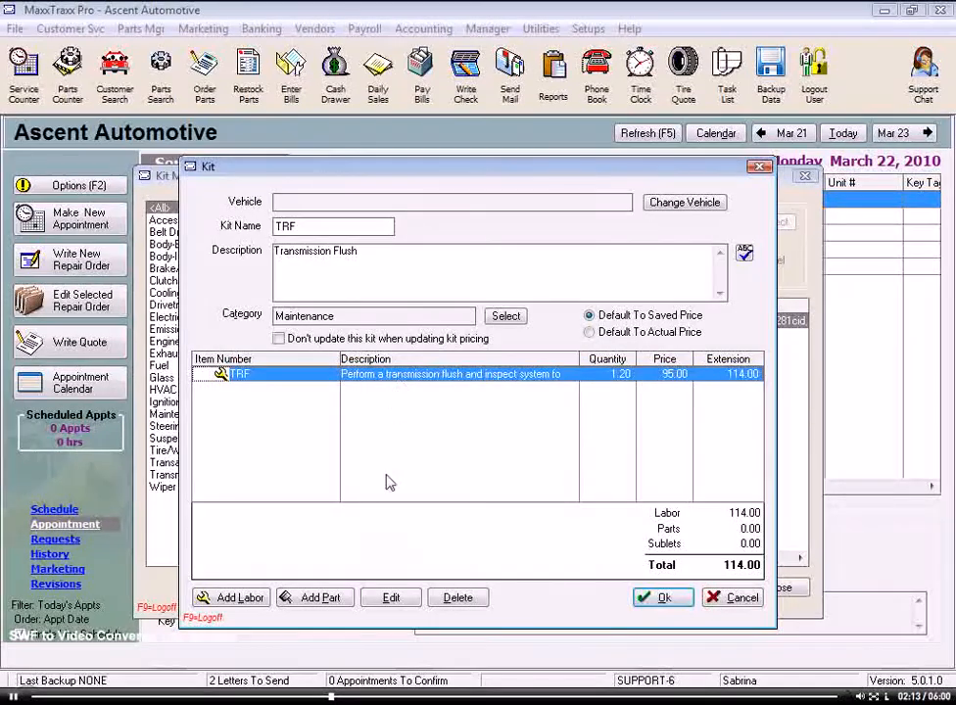
# Step: Add 14 units of ATF-D2 transmission fluid from the parts list under the TRF labor
pyautogui.click(314, 597)
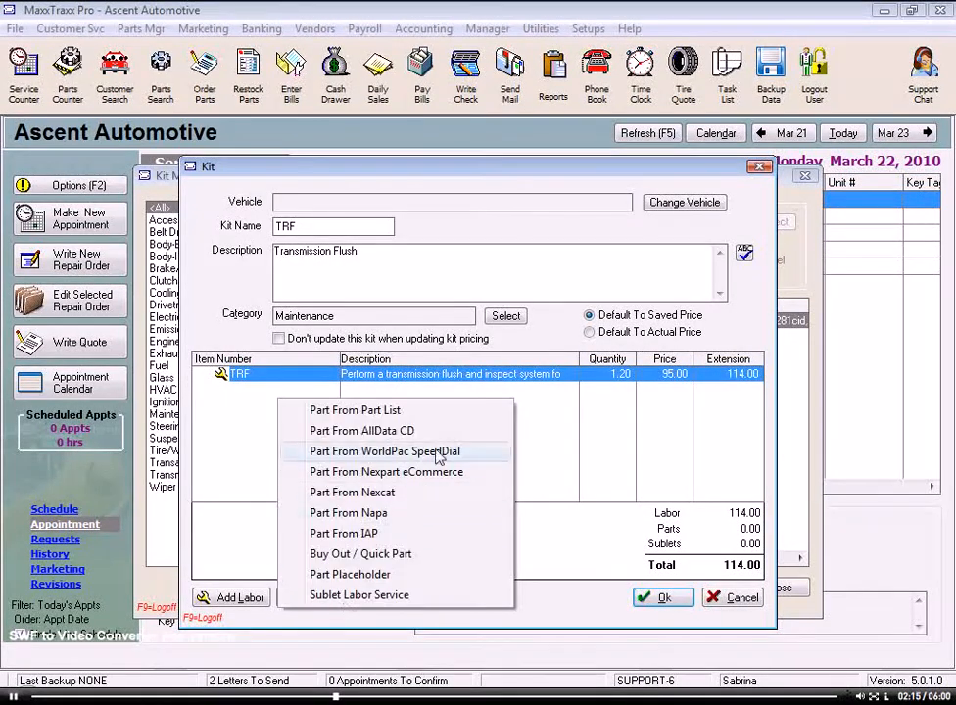
pyautogui.click(355, 410)
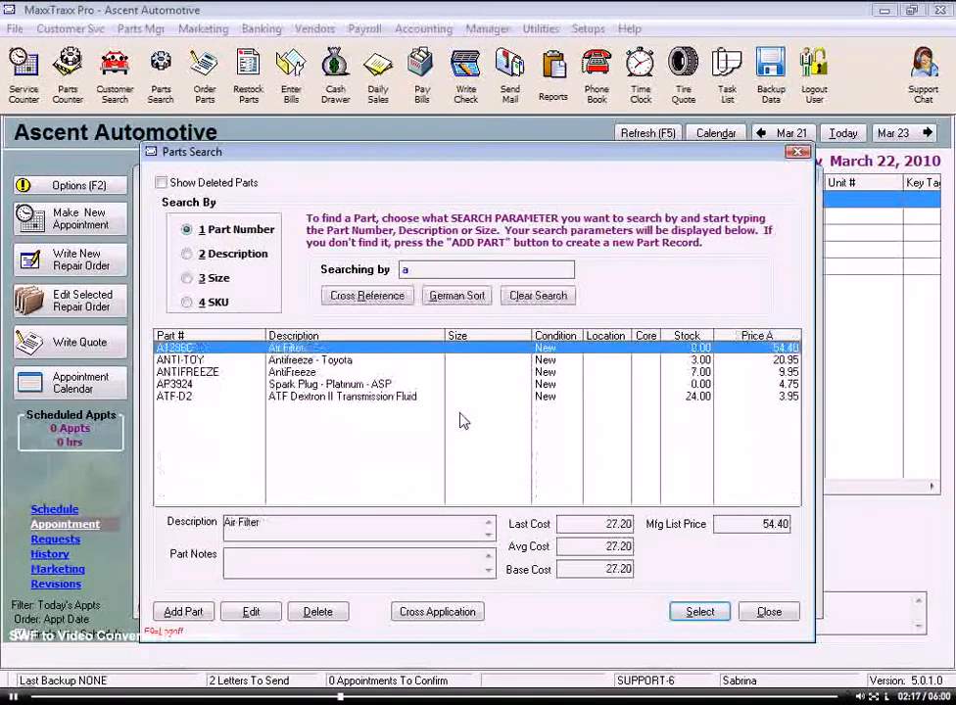
pyautogui.click(700, 612)
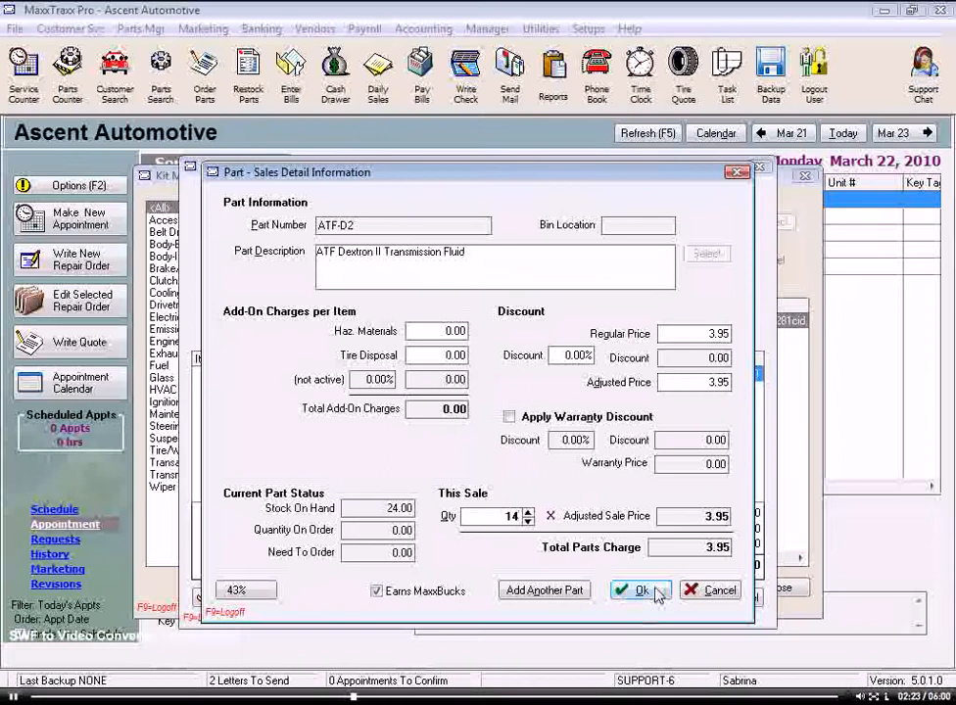
pyautogui.click(641, 590)
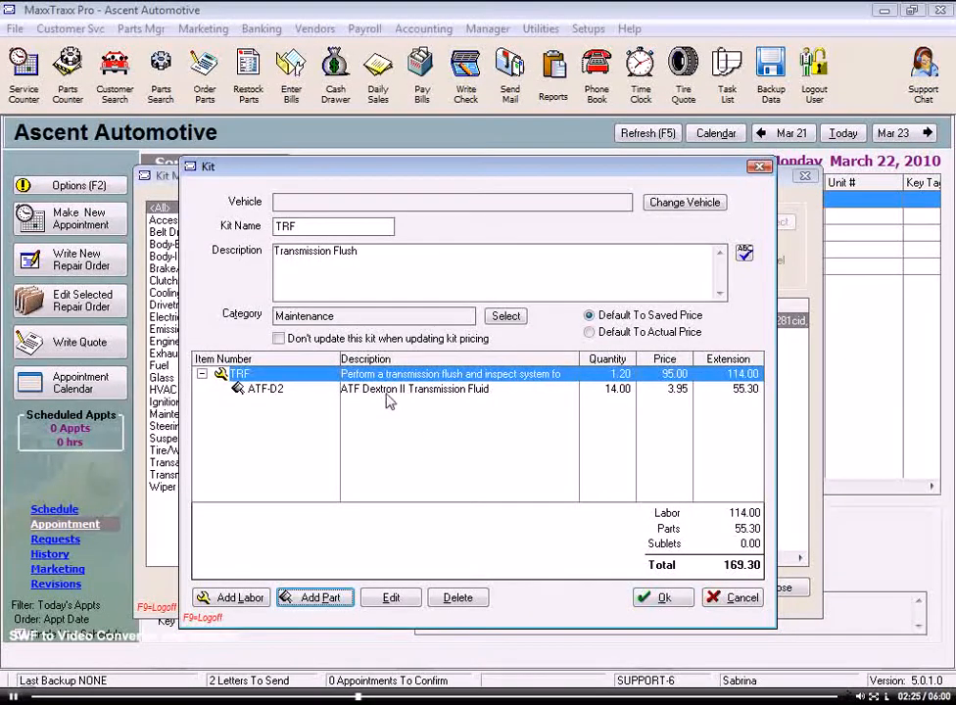
# Step: Add the BG310 transmission conditioner kit from the parts list, bringing the total to 202.20
pyautogui.click(314, 598)
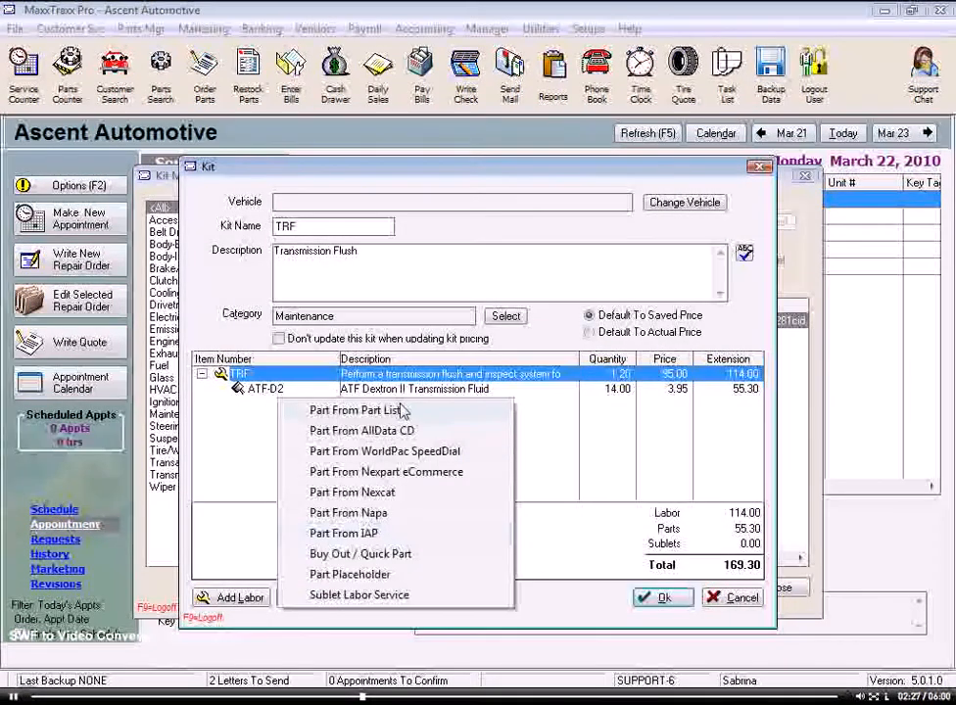
pyautogui.click(356, 410)
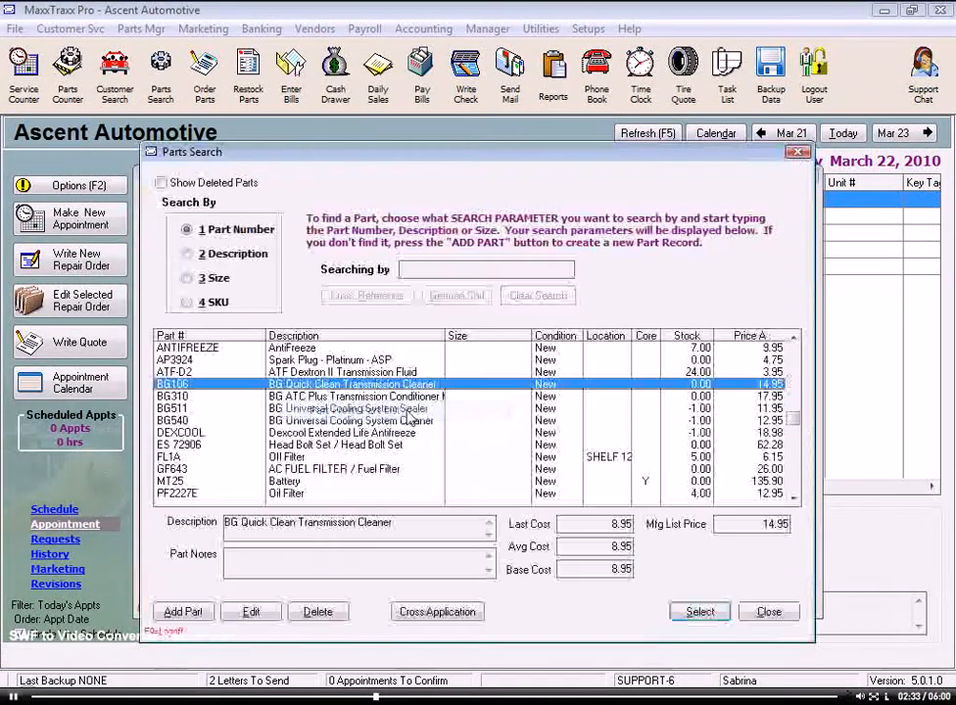
pyautogui.write('bg31')
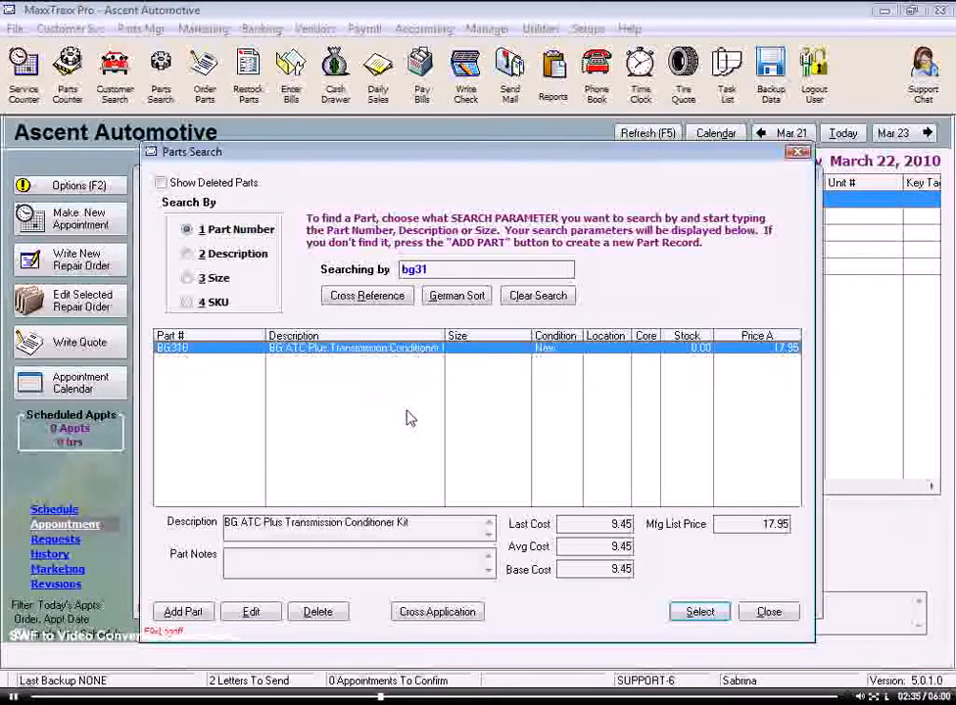
pyautogui.click(700, 612)
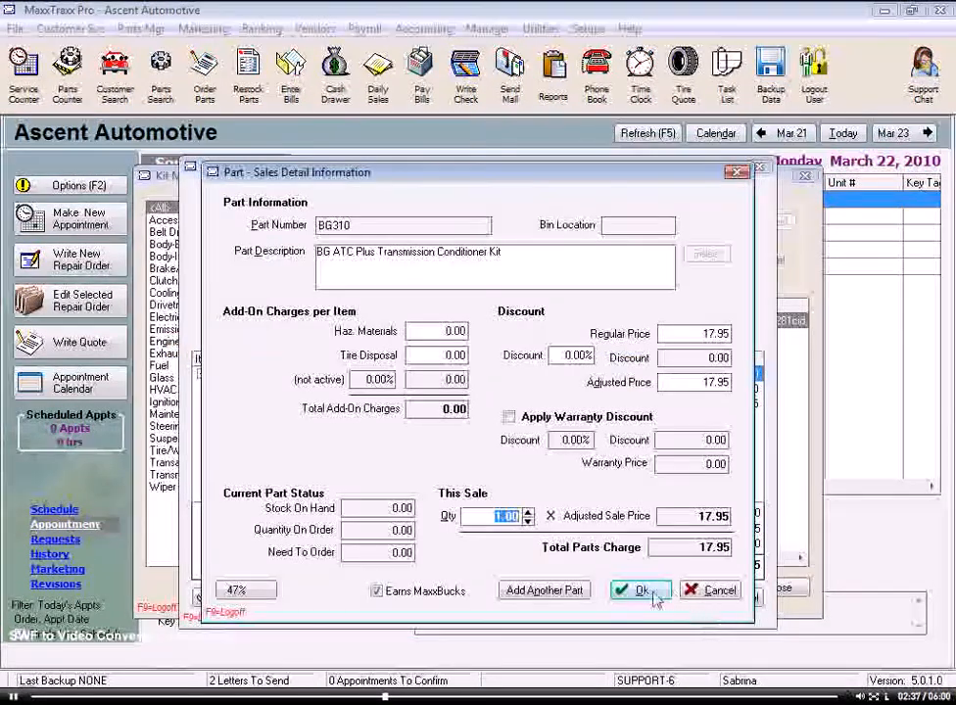
pyautogui.click(643, 590)
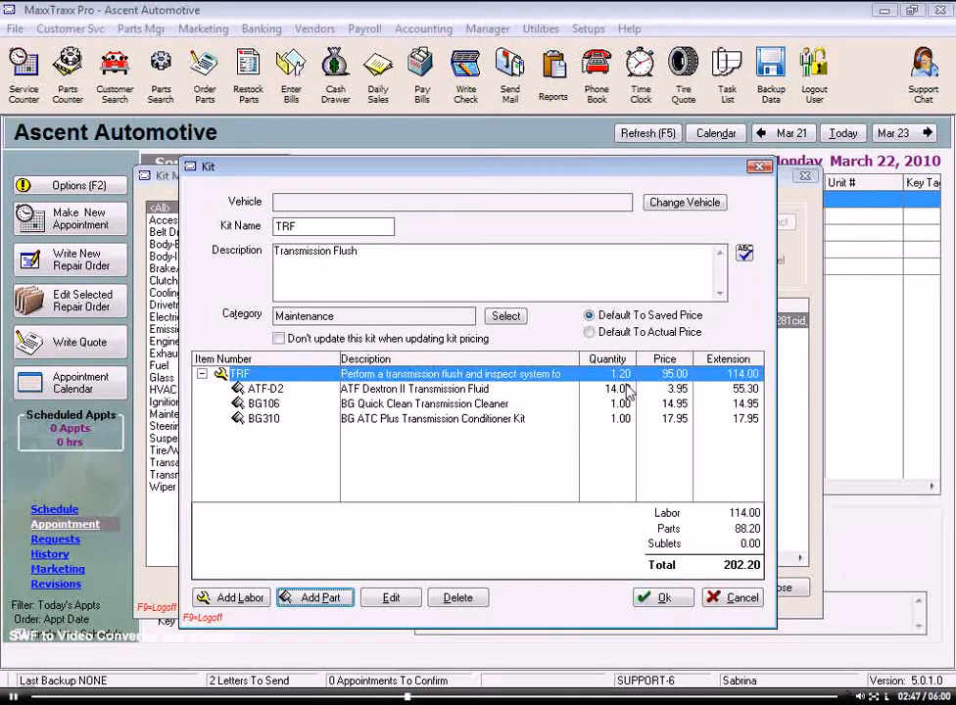
pyautogui.moveTo(631, 404)
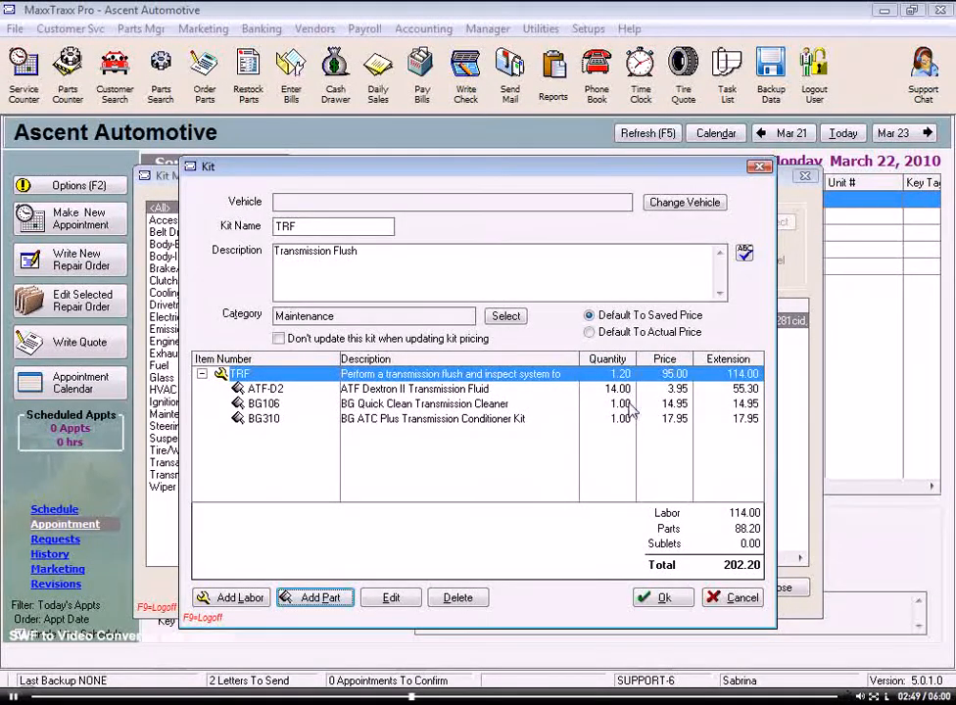
# Step: Save the TRF kit to Kit Manager and start a copy of it
pyautogui.click(733, 598)
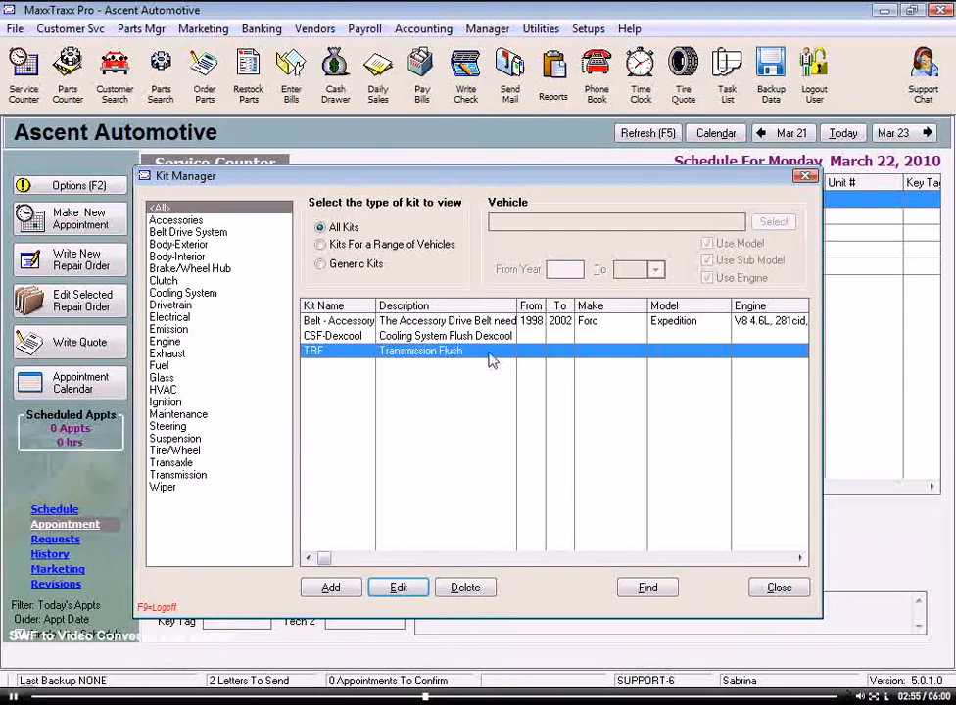
pyautogui.rightClick(422, 348)
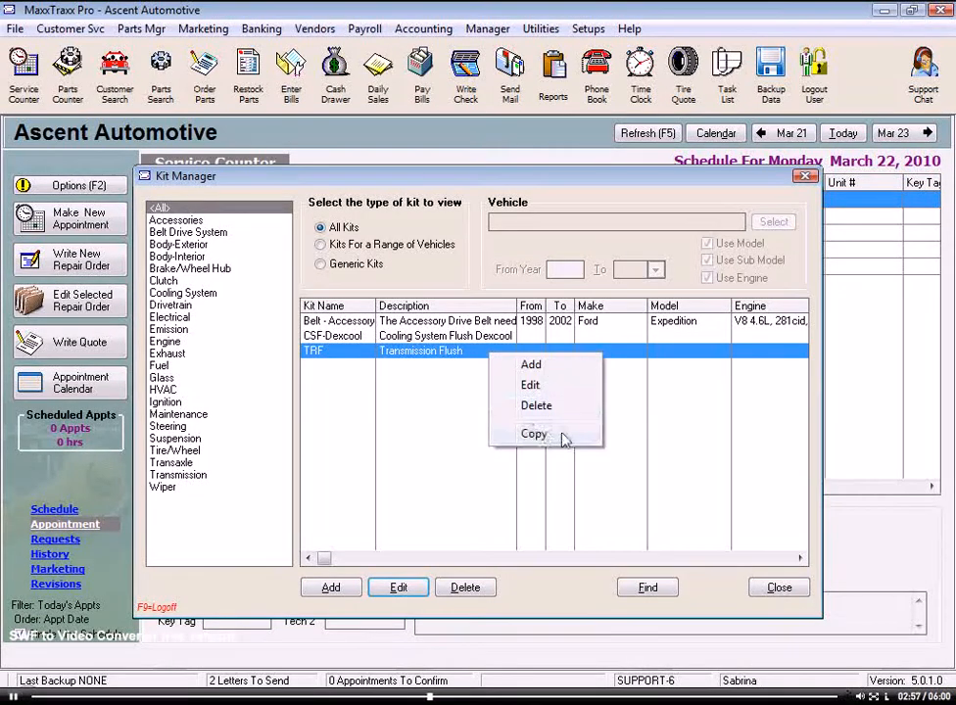
pyautogui.click(531, 365)
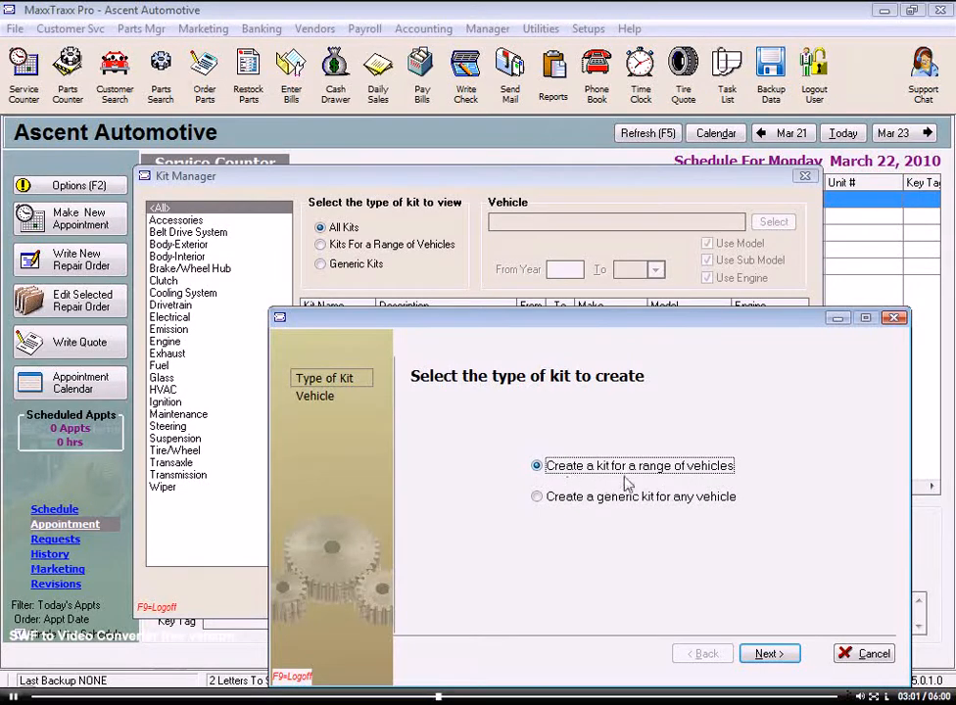
# Step: Target the copy at the Ford F-150 V8 4.6L with engine, no sub model, years 2006 to 2010
pyautogui.click(768, 655)
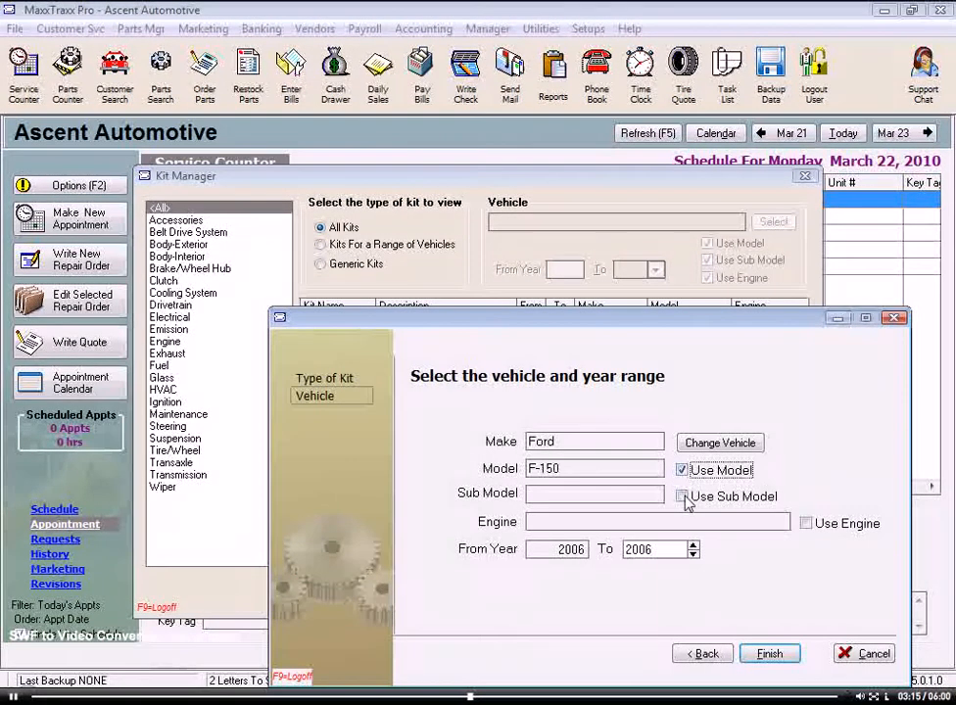
pyautogui.click(682, 497)
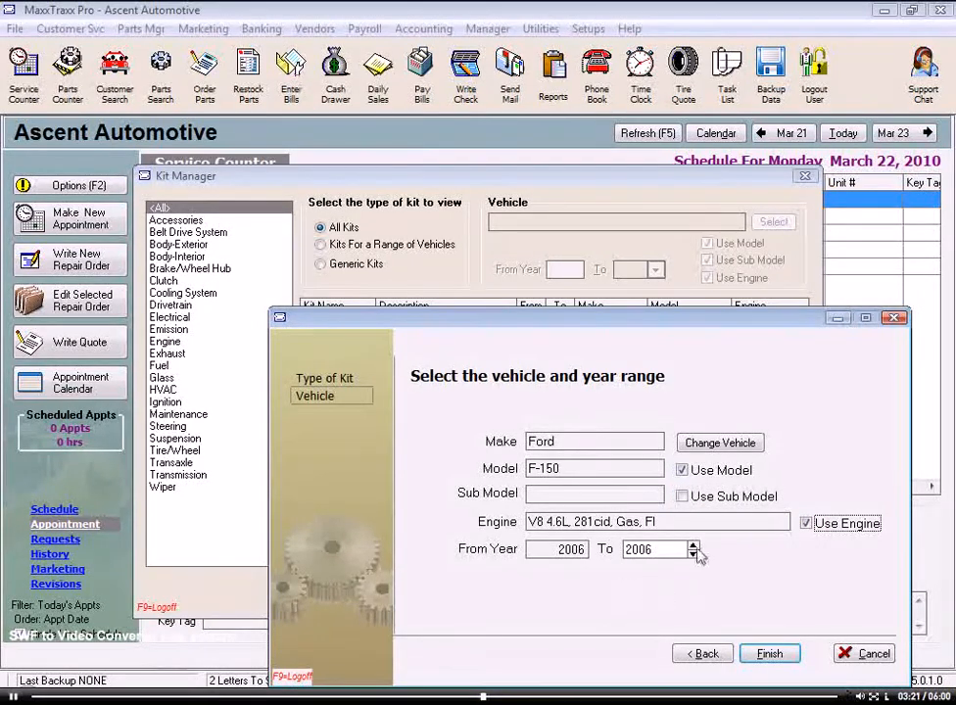
pyautogui.moveTo(705, 558)
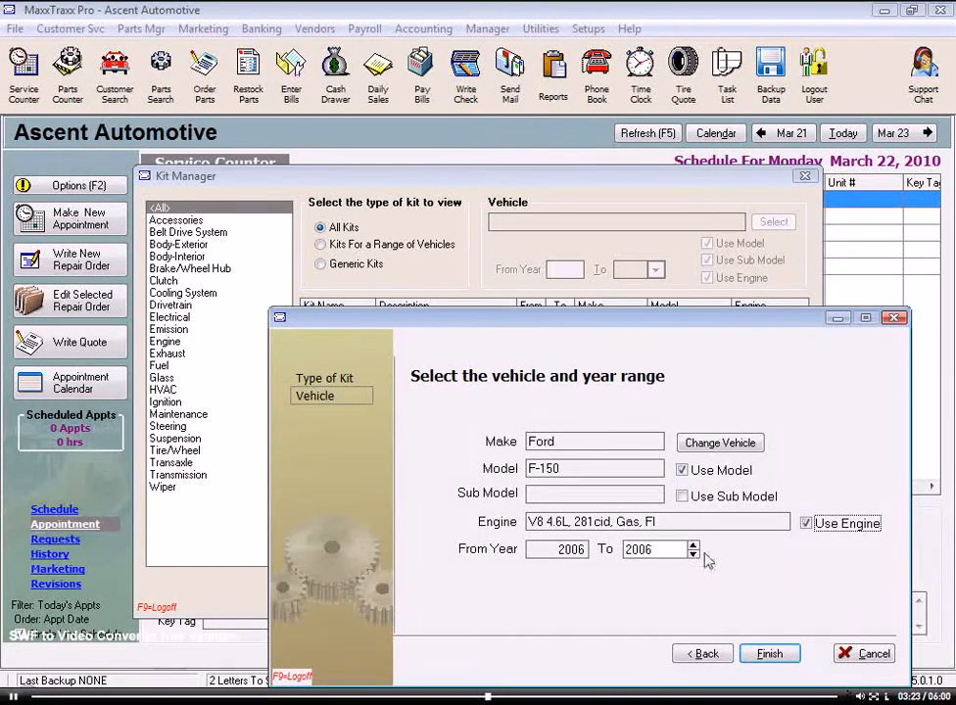
pyautogui.click(694, 545)
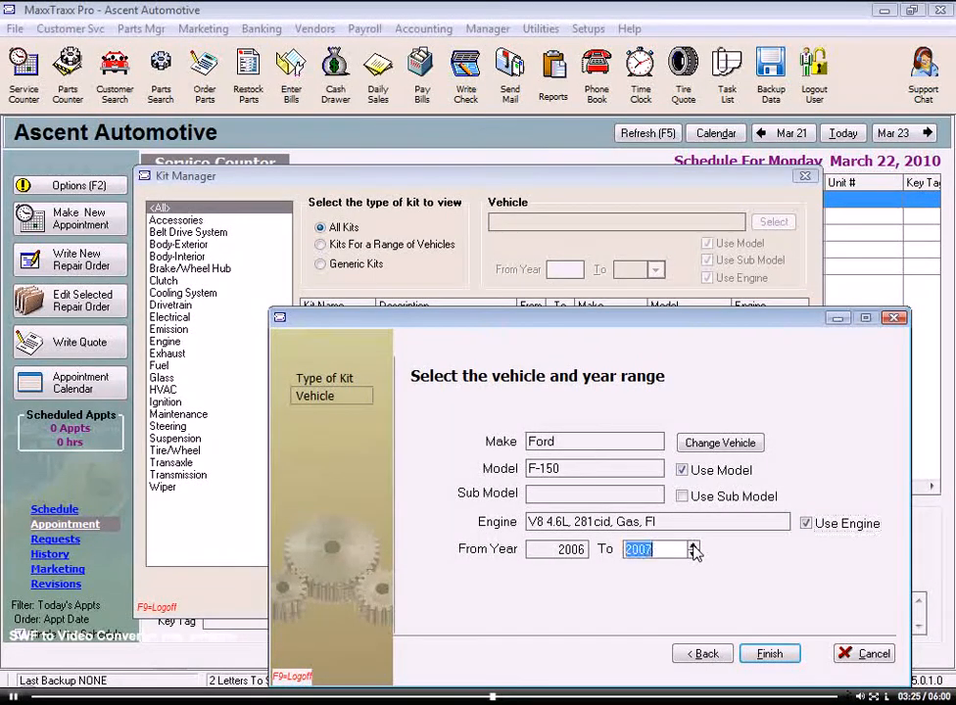
pyautogui.click(692, 544)
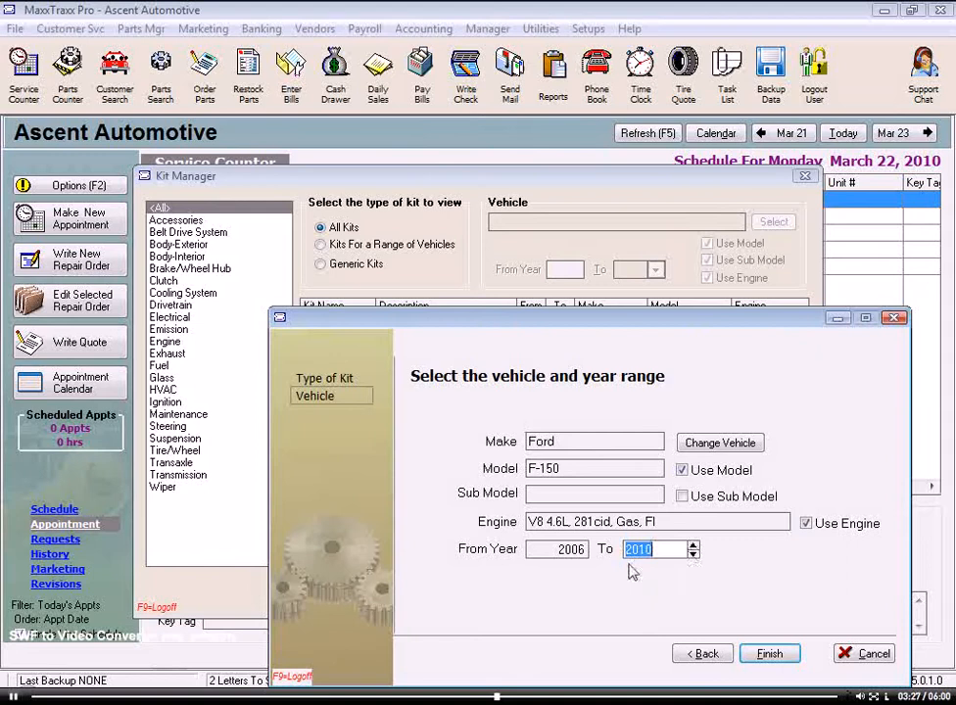
pyautogui.moveTo(680, 604)
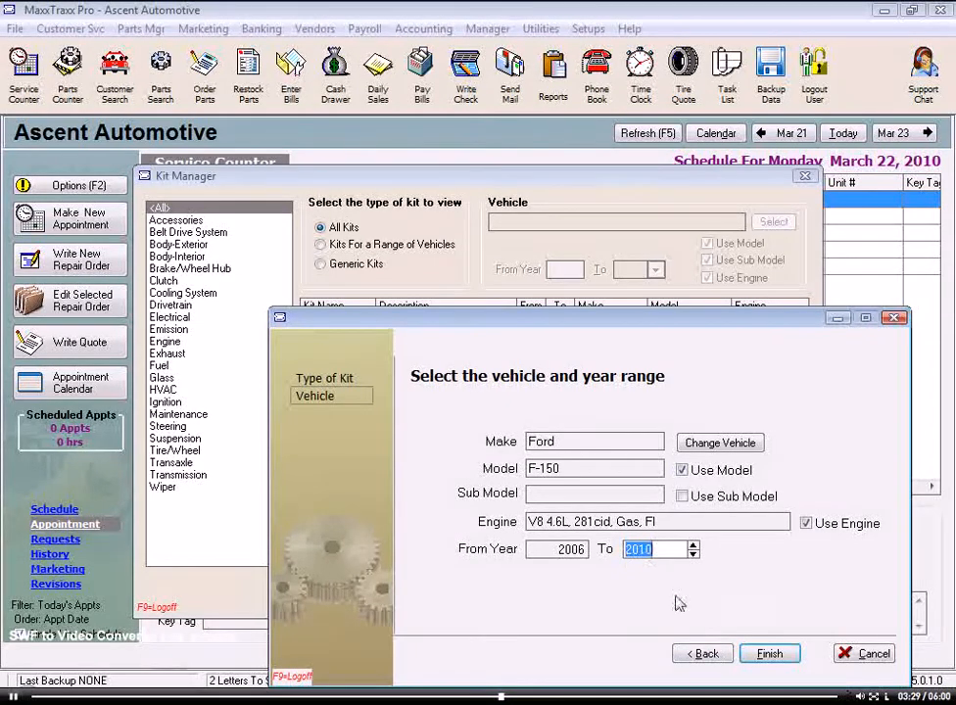
# Step: Finish the range and name the kit TRFF, described as Transmission Flush and filter replacement
pyautogui.click(768, 655)
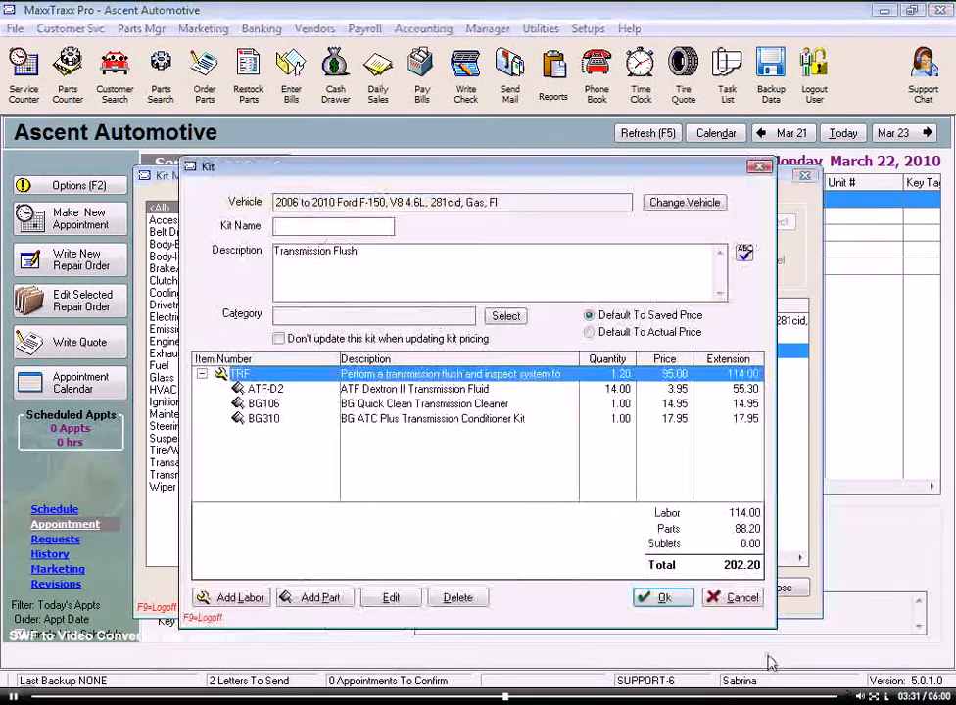
pyautogui.write('T')
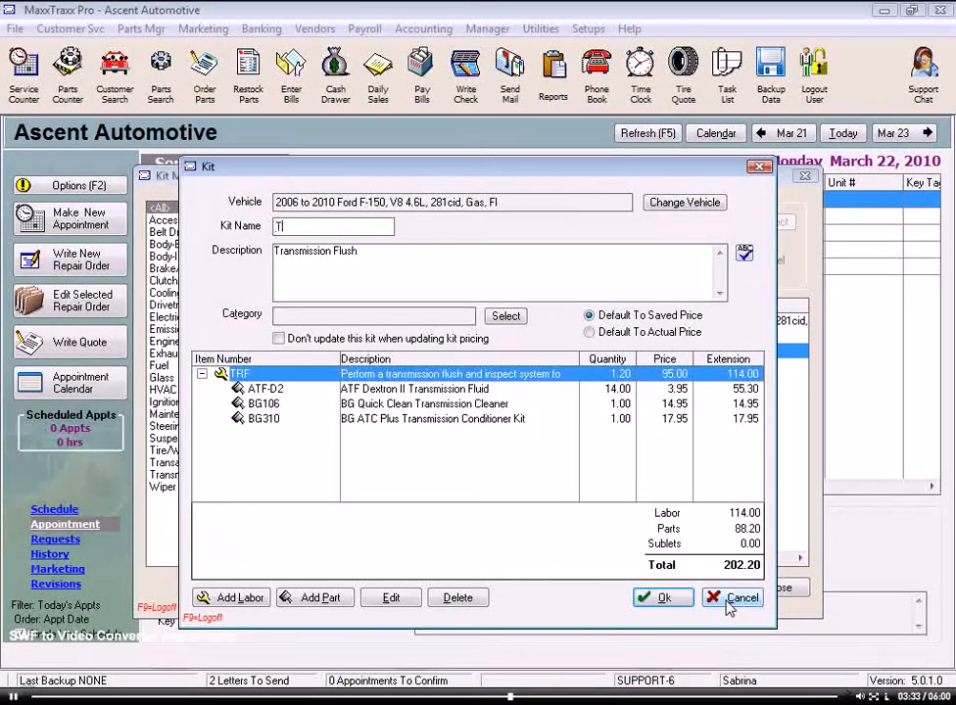
pyautogui.write('RFF')
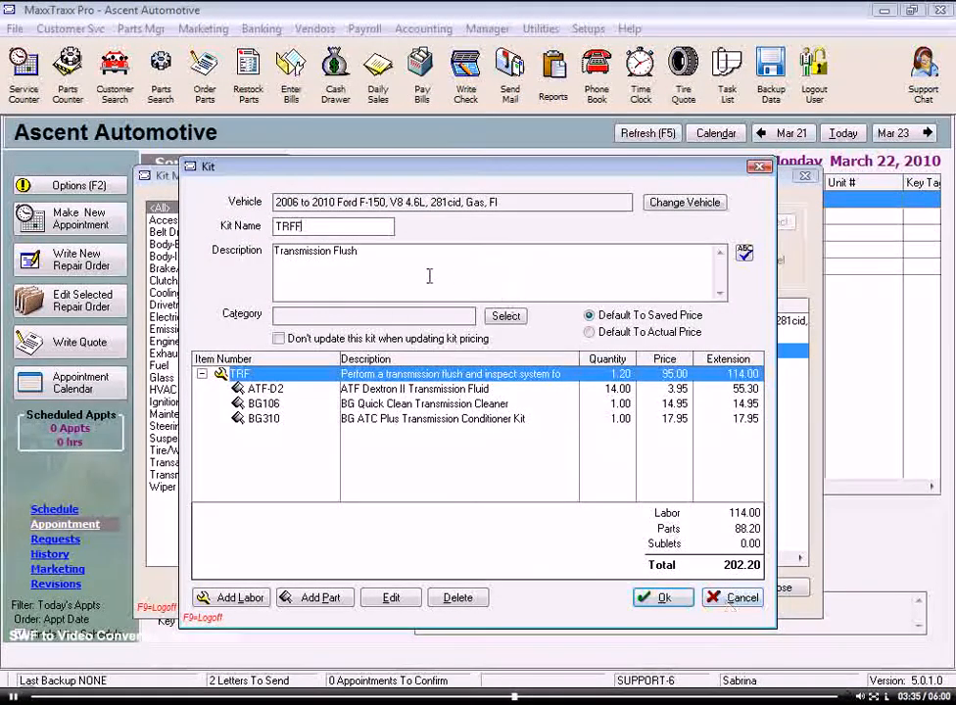
pyautogui.write('and')
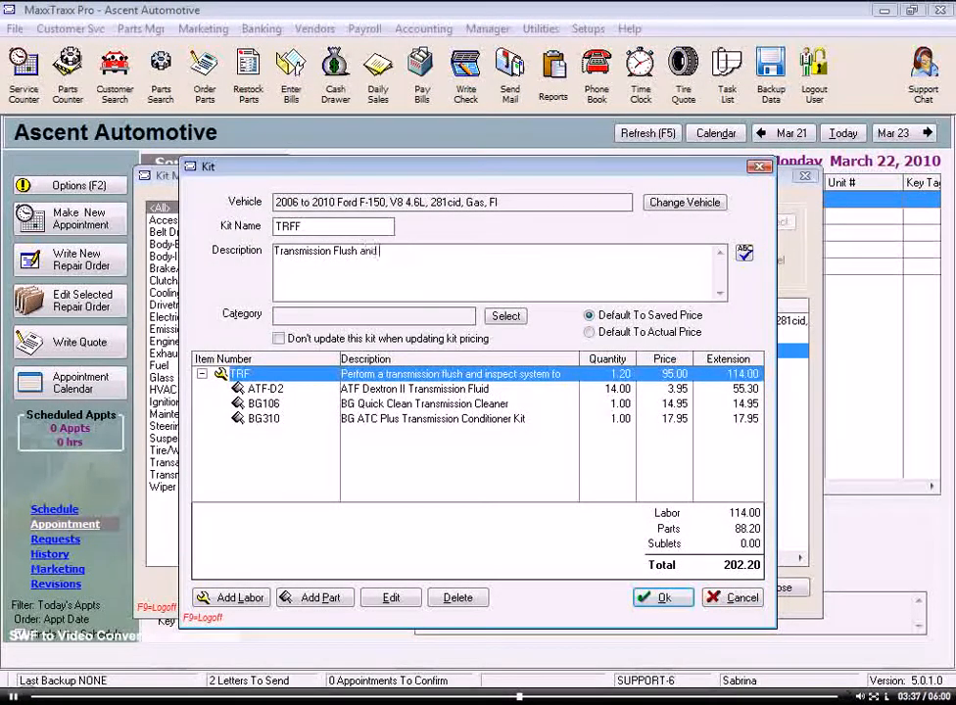
pyautogui.write('filter replacement')
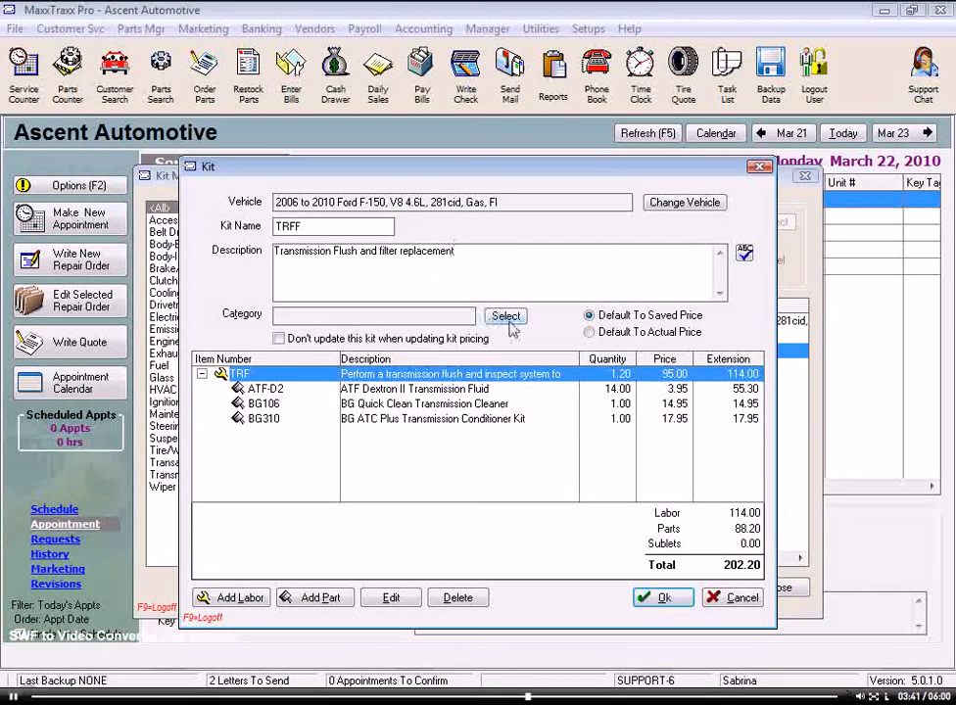
# Step: File the TRFF kit under the Maintenance category
pyautogui.click(506, 315)
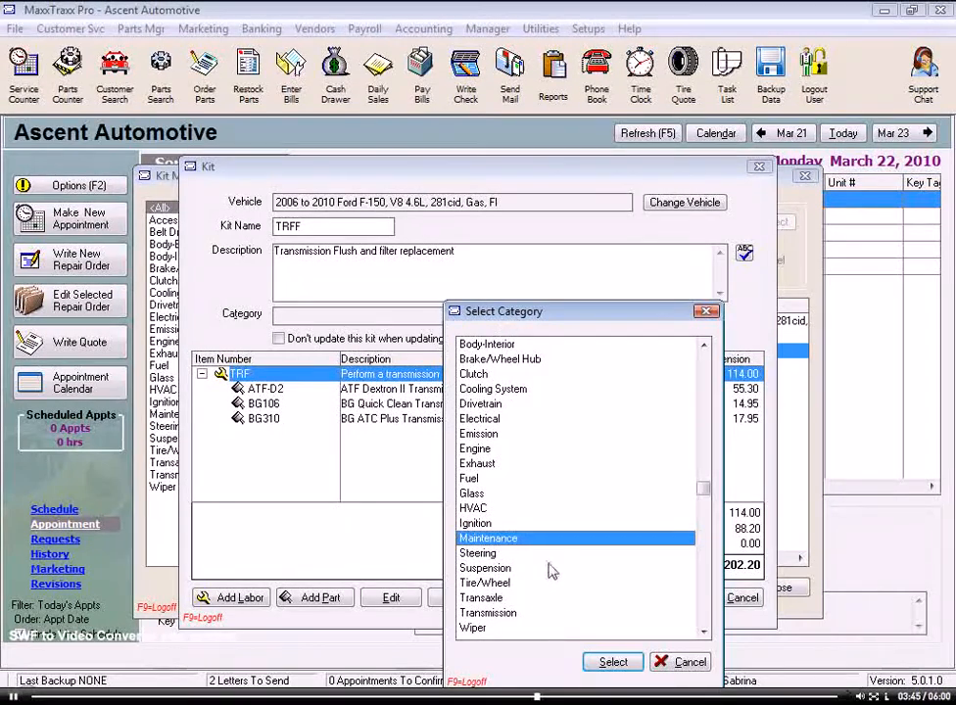
pyautogui.click(611, 662)
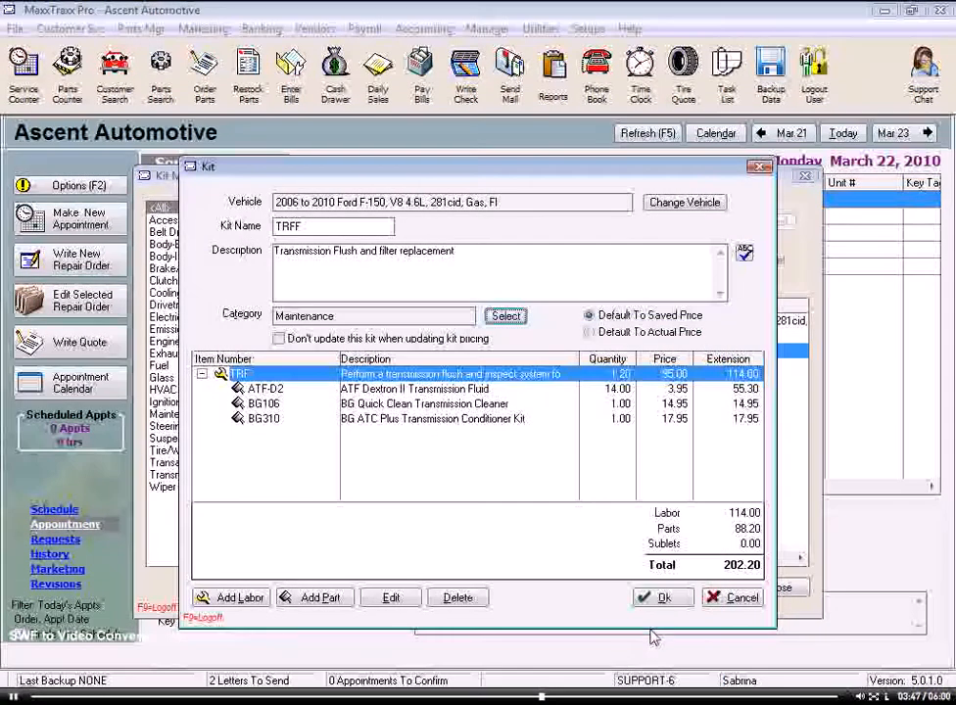
# Step: Add the 1.50-hour TRFF labor service and group the three parts beneath it, total 344.70
pyautogui.click(239, 597)
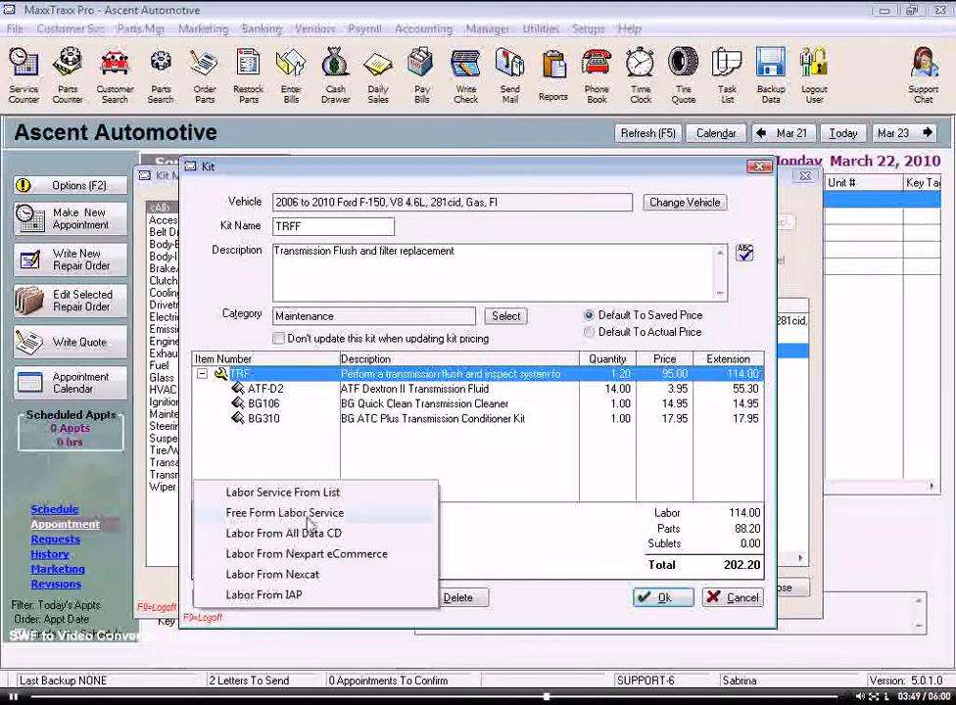
pyautogui.click(282, 494)
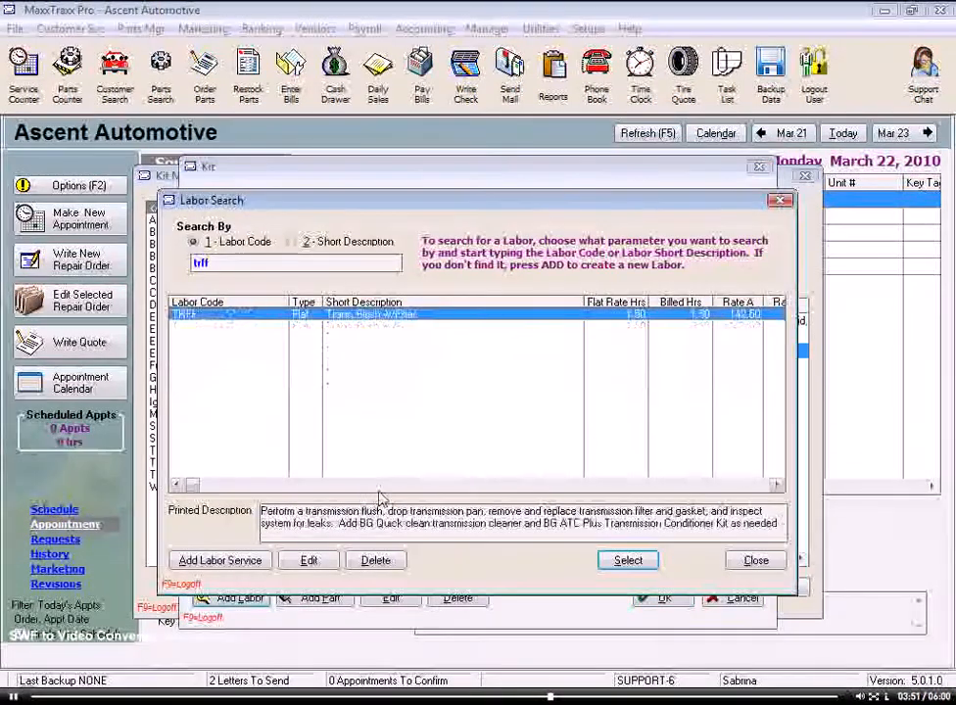
pyautogui.click(627, 560)
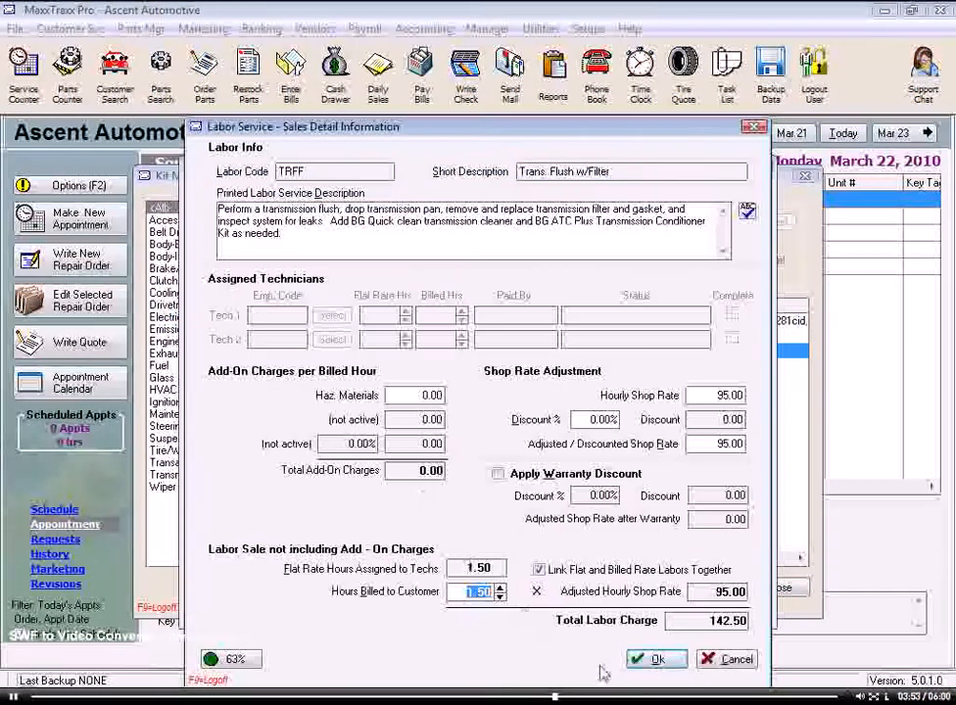
pyautogui.click(657, 658)
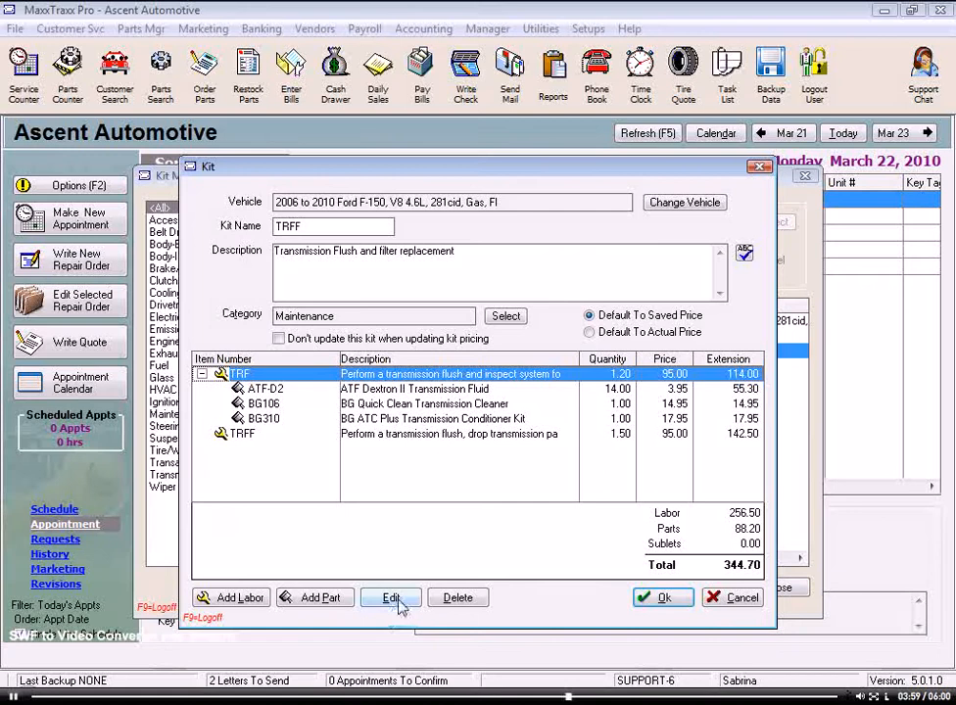
pyautogui.click(392, 598)
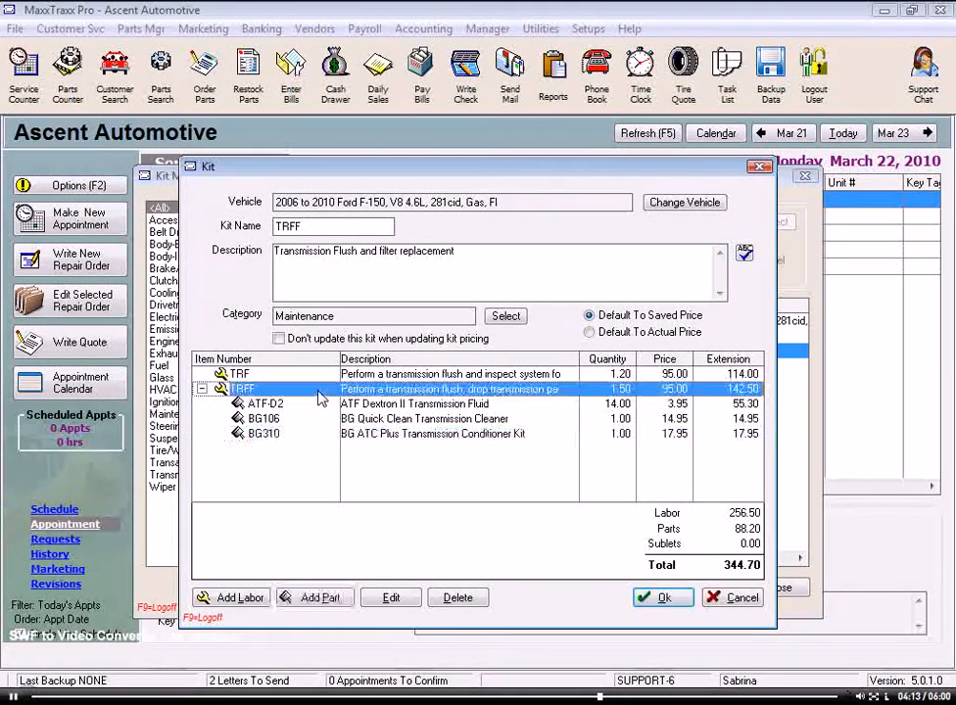
# Step: Add part 58955 Transmission Filter Kit under TRFF (total 384.65) and delete the old TRF labor line
pyautogui.click(314, 598)
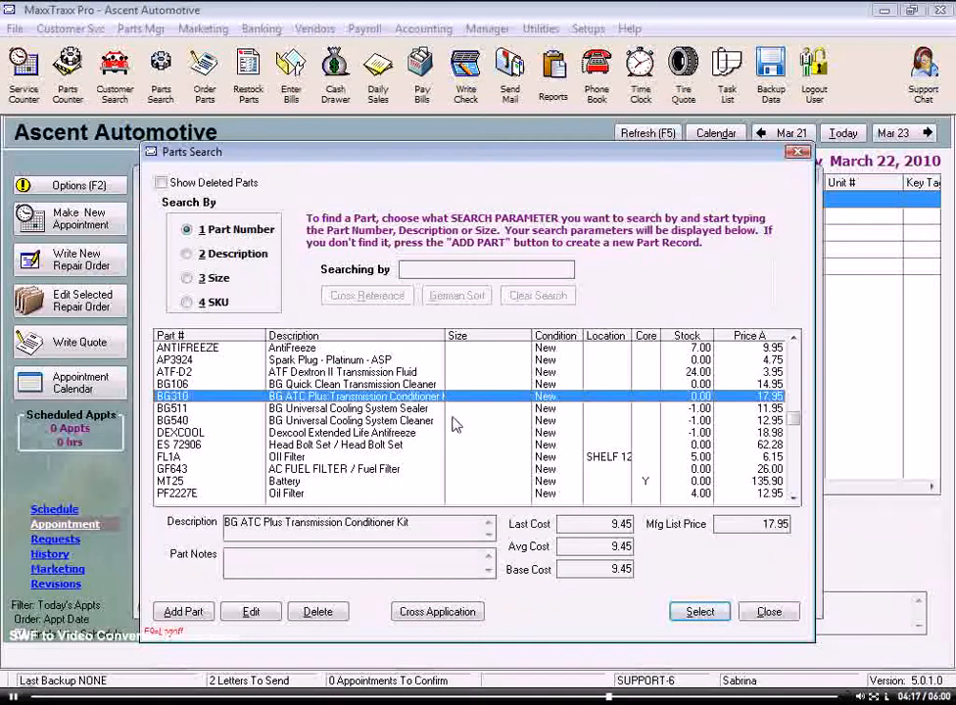
pyautogui.write('58955')
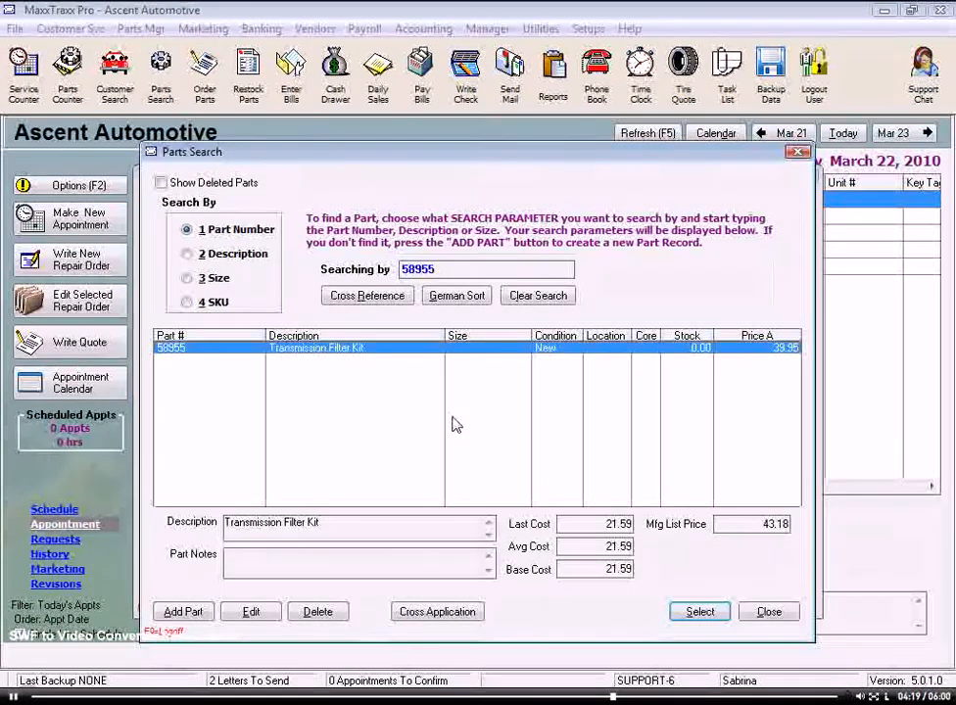
pyautogui.click(700, 611)
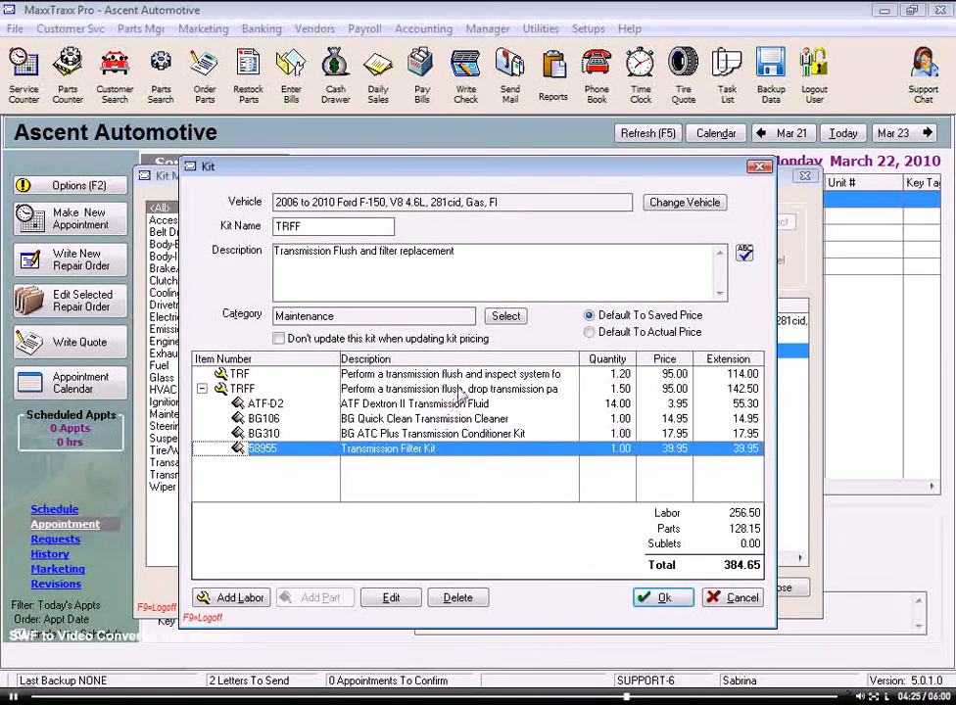
pyautogui.click(235, 372)
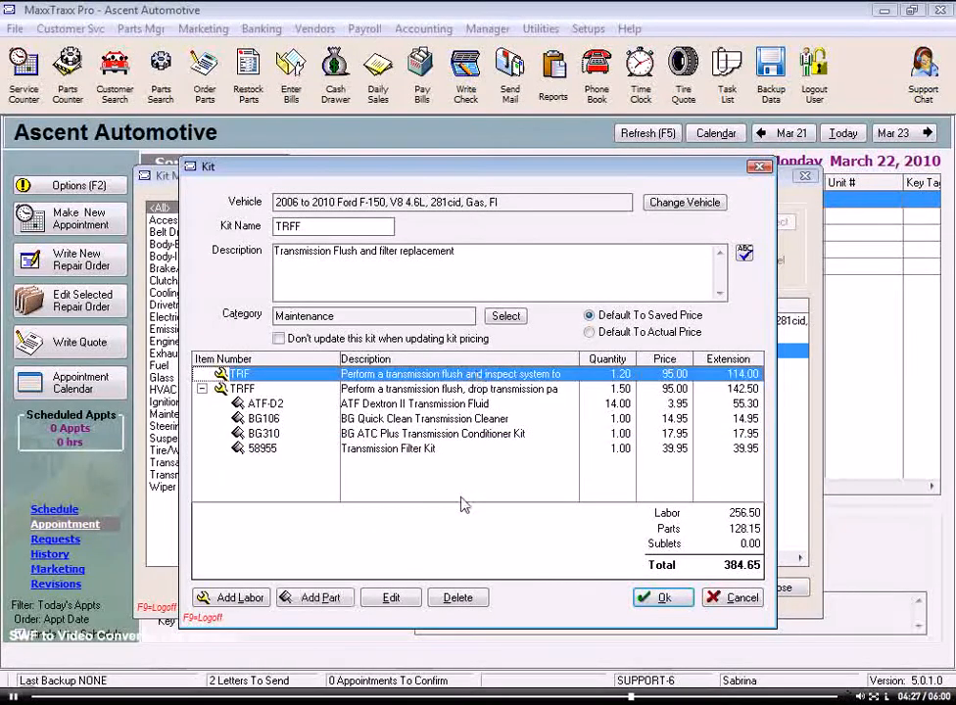
pyautogui.click(458, 598)
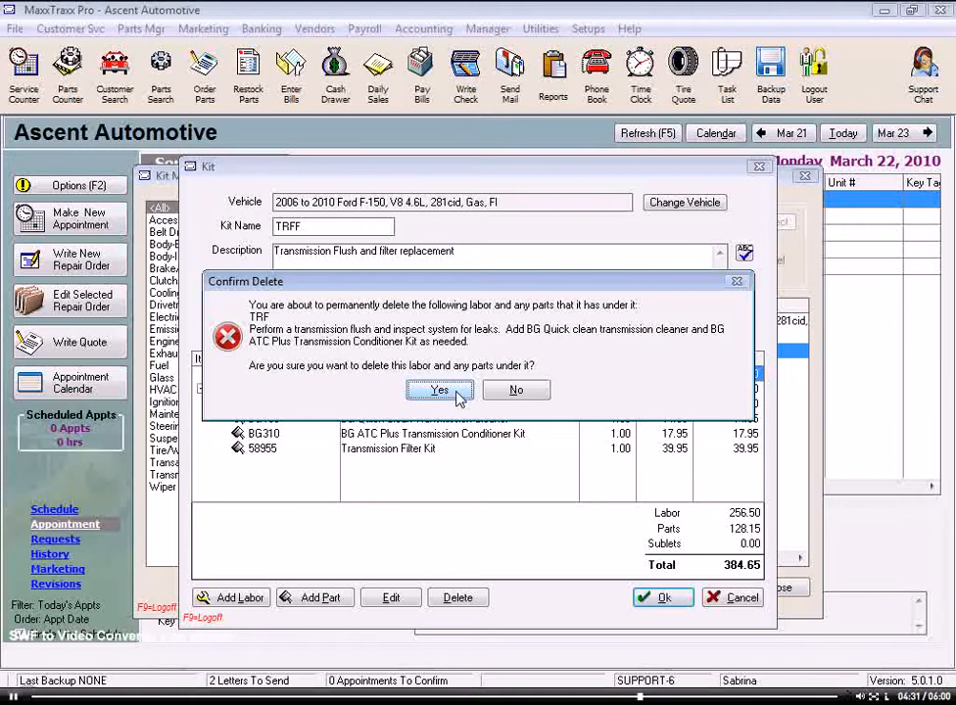
# Step: Confirm deleting the old TRF labor and its parts from the kit
pyautogui.click(439, 390)
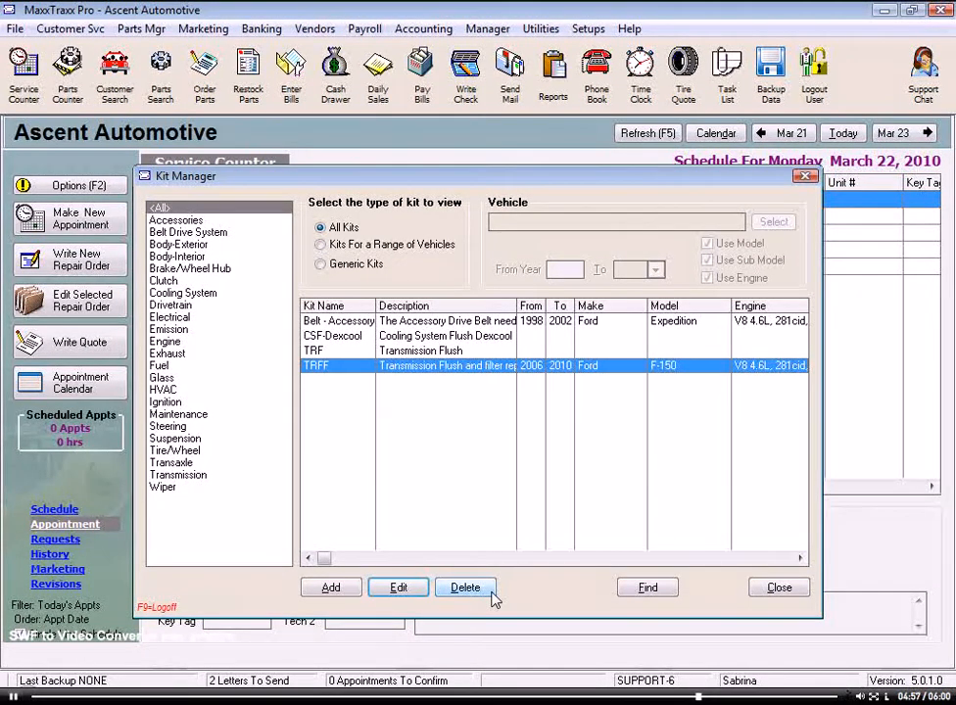
# Step: Create the Timing Belt kit from repair order 10024 for the 2005–2007 Volkswagen Jetta
pyautogui.click(780, 588)
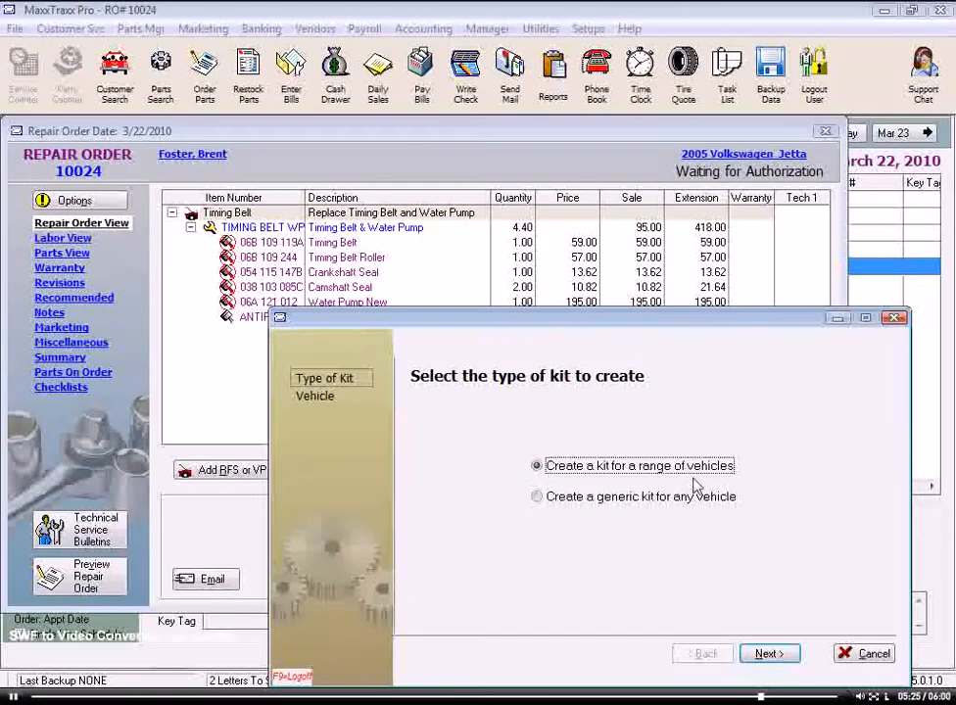
pyautogui.click(768, 654)
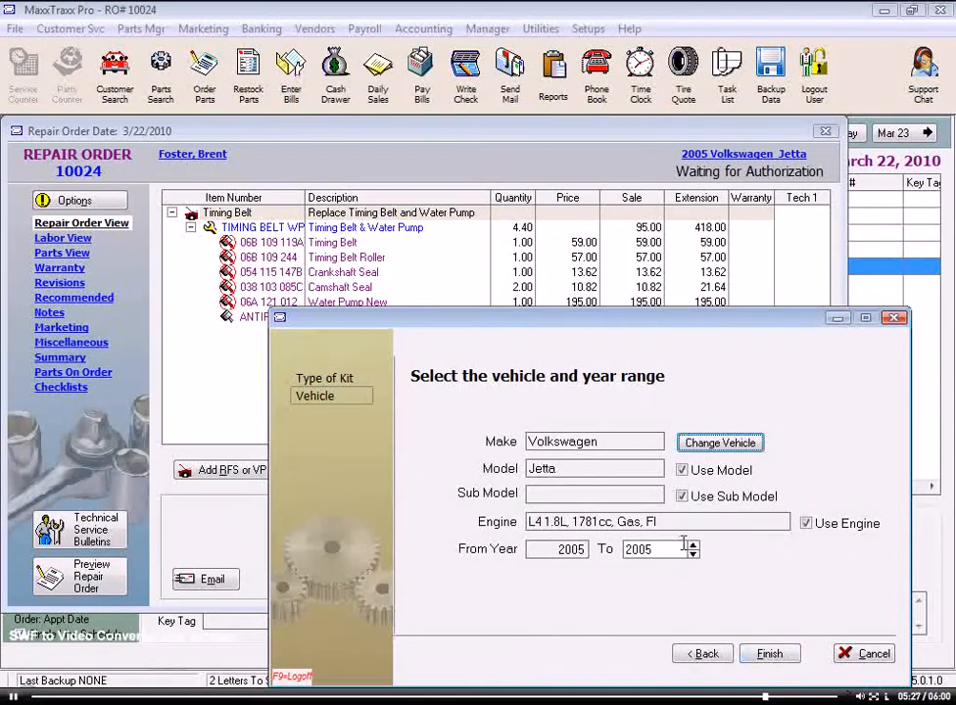
pyautogui.click(694, 549)
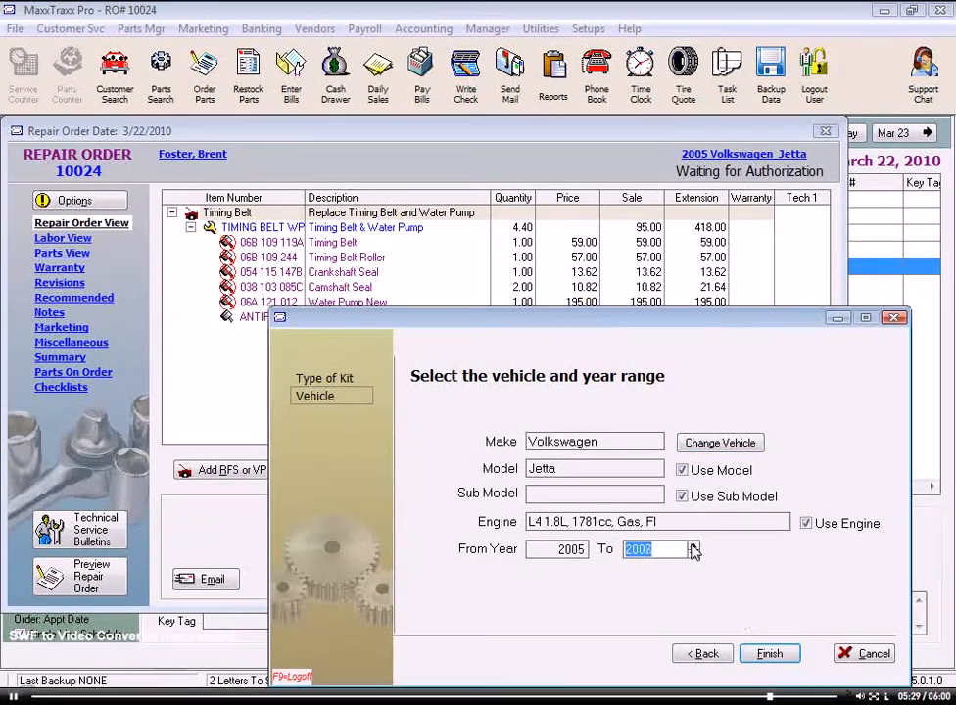
pyautogui.click(768, 655)
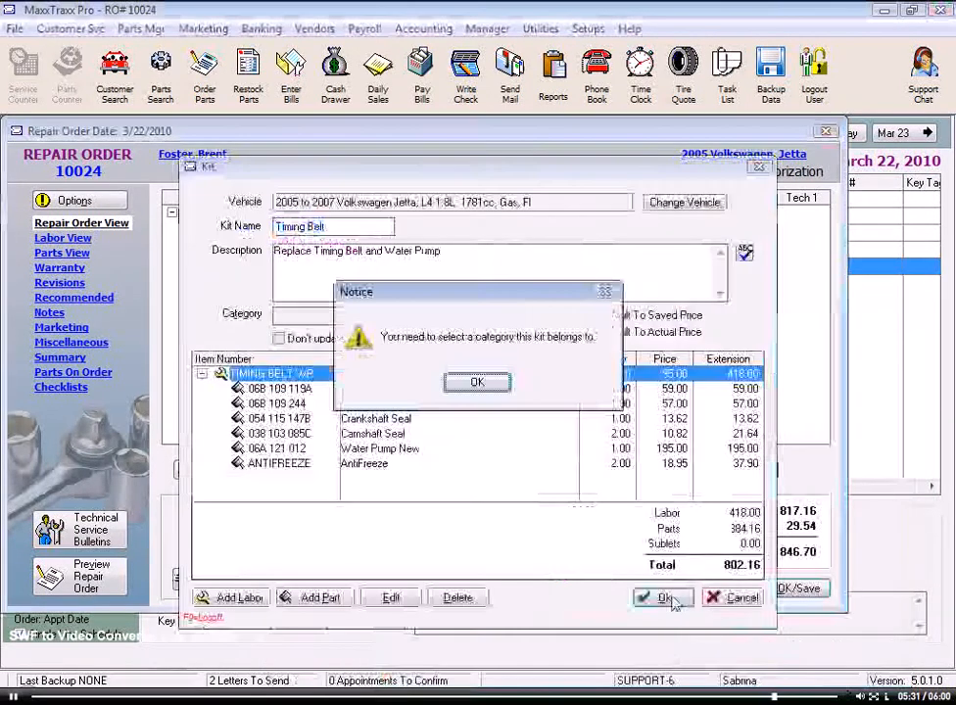
pyautogui.click(478, 382)
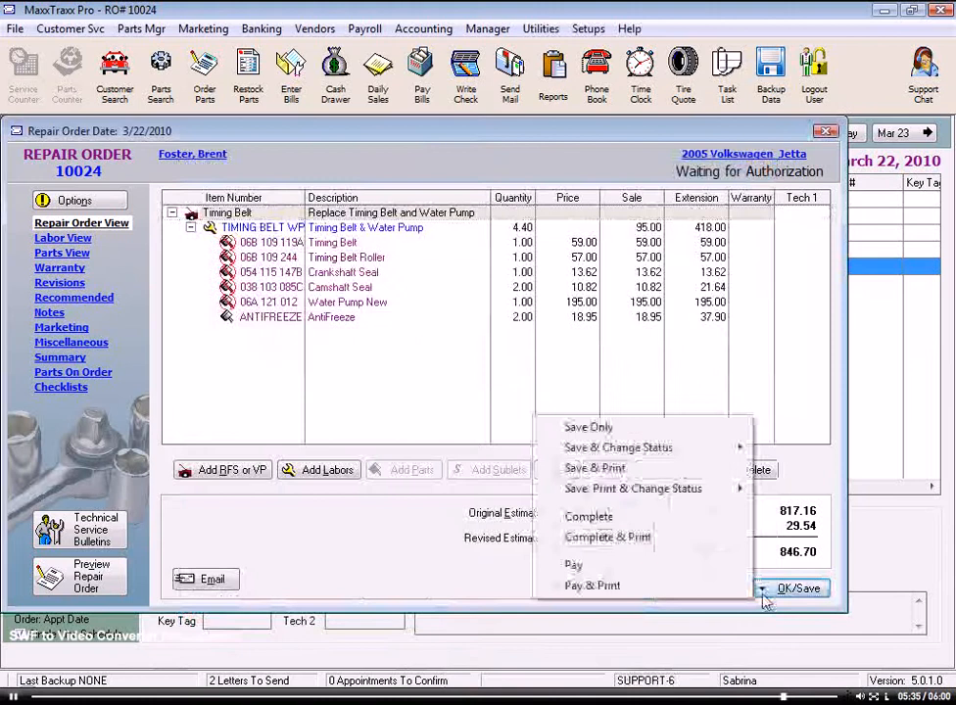
# Step: Save repair order 10024 with Save Only and return to the schedule
pyautogui.click(588, 427)
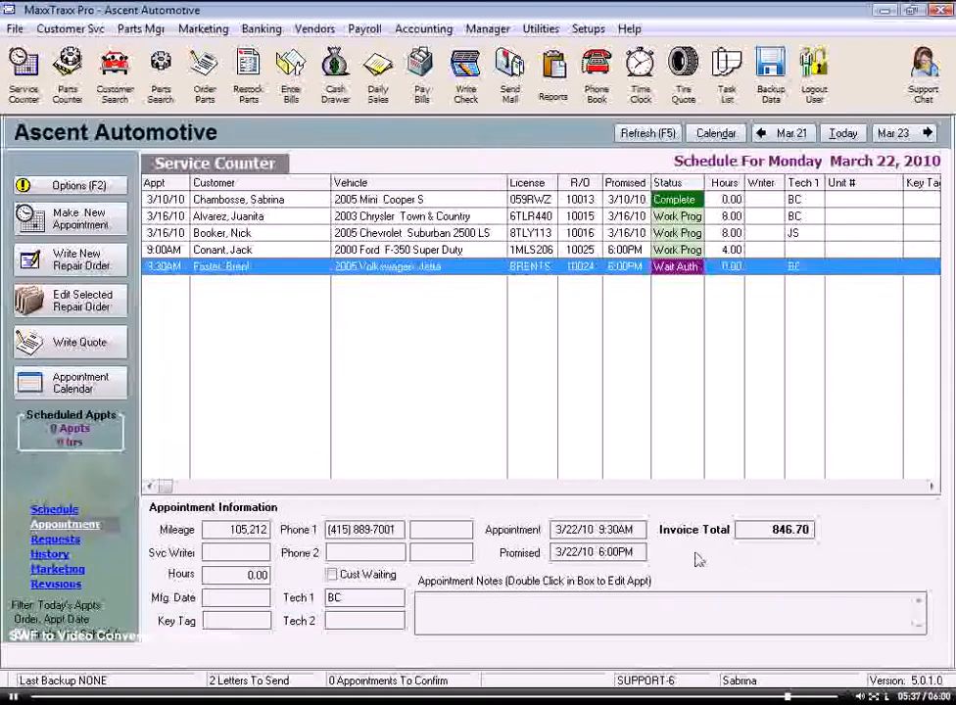